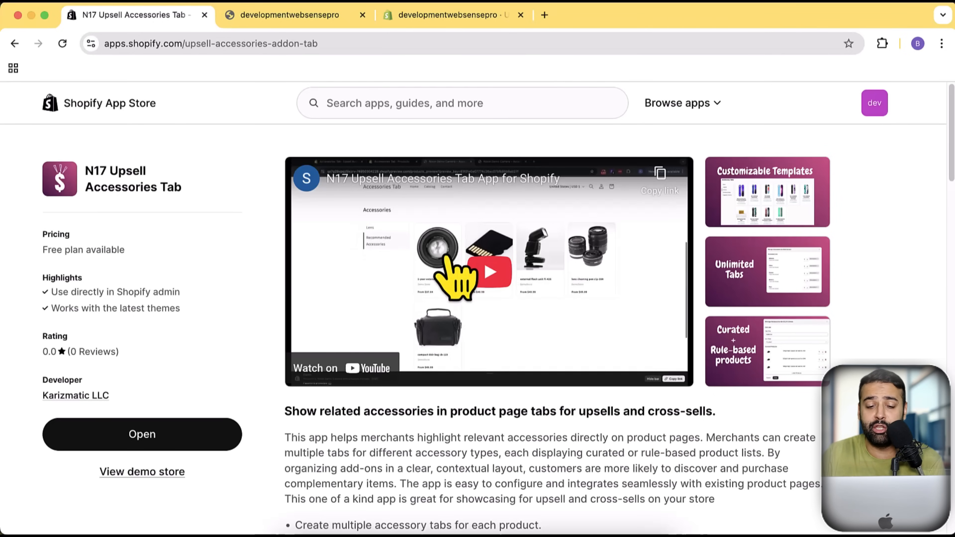
mouse_move(484, 286)
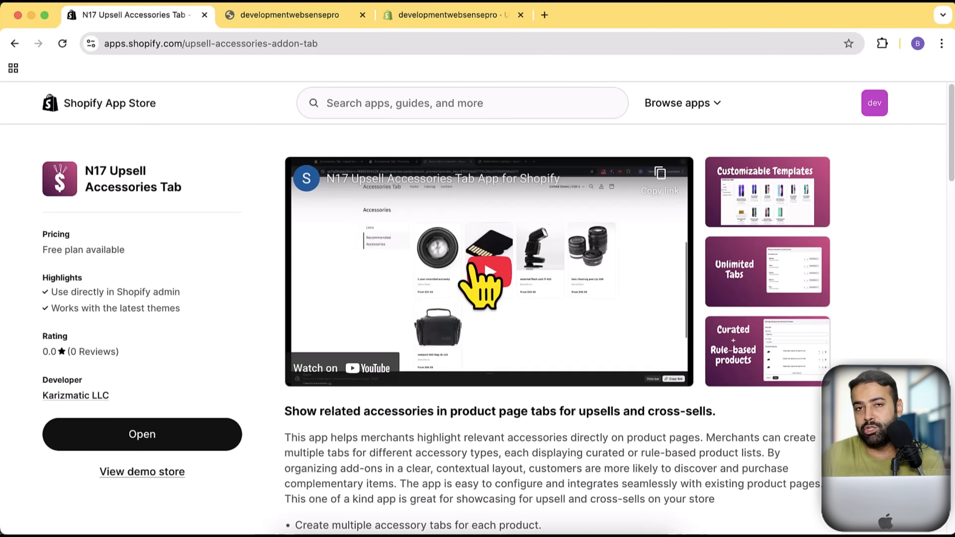
Enlarge the Customizable Templates screenshot, advance to Unlimited Tabs, then close the gallery
click(768, 191)
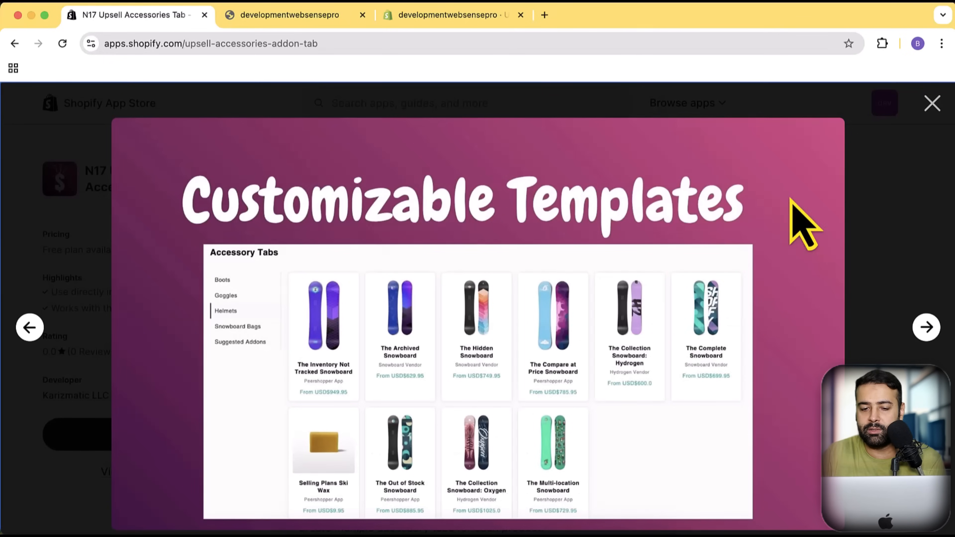
mouse_move(359, 275)
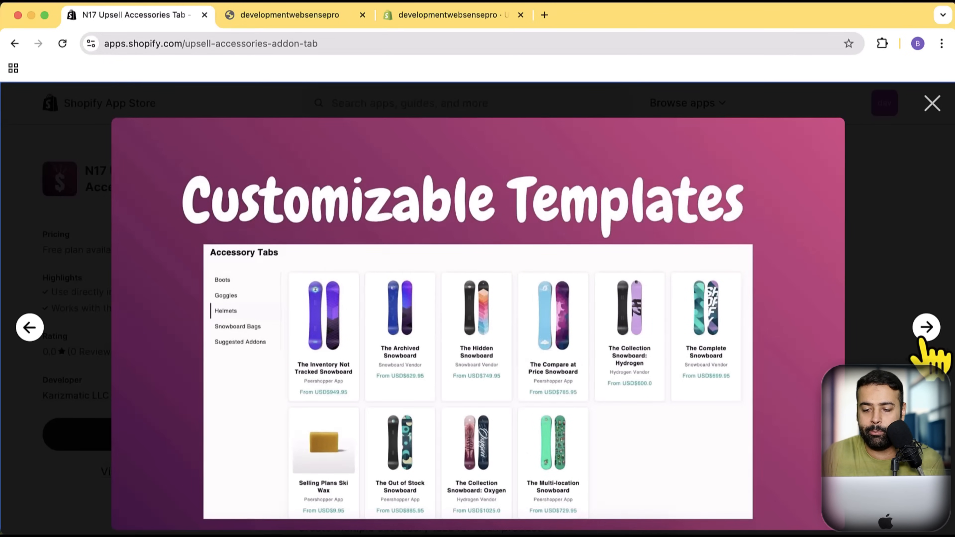
click(926, 328)
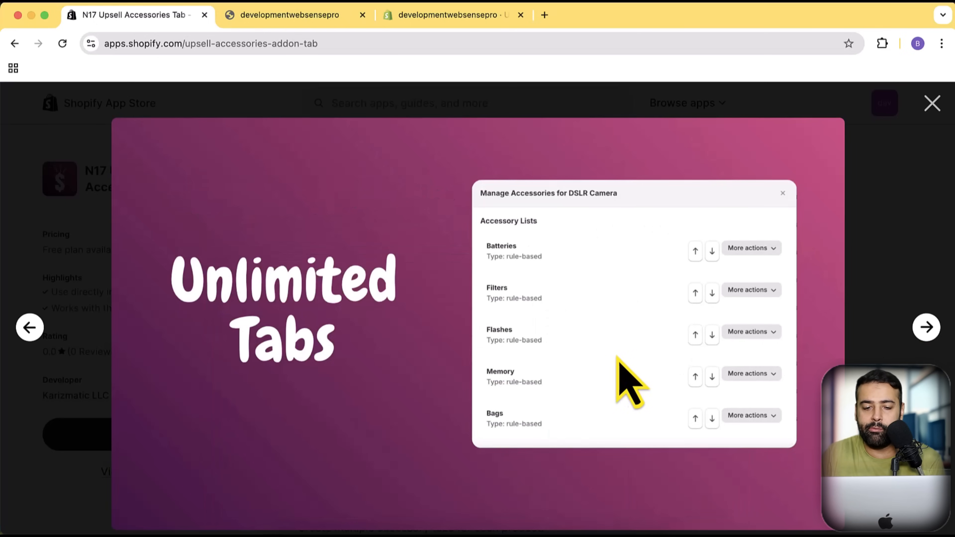
click(932, 103)
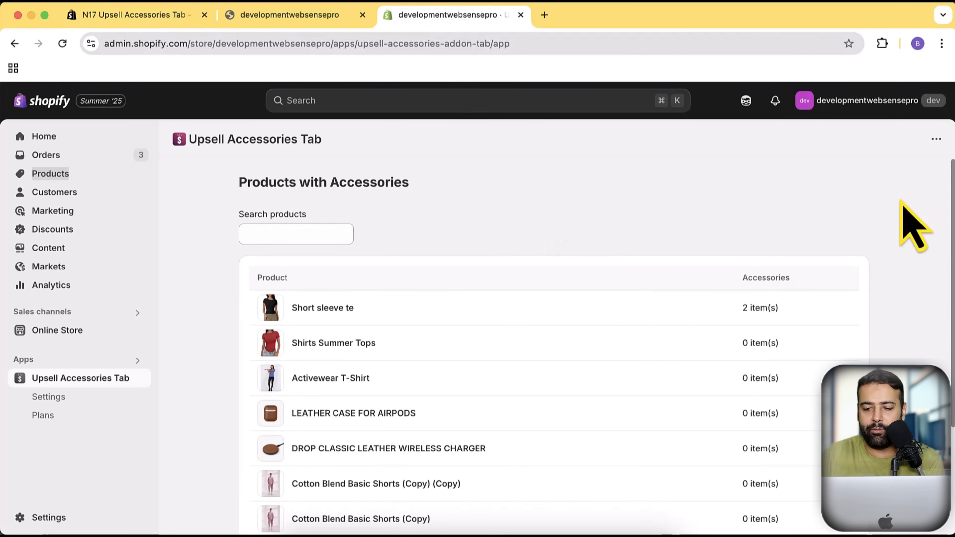
Return to the first page of Products with Accessories and manage accessories for Shirts Summer Tops
scroll(down, 3)
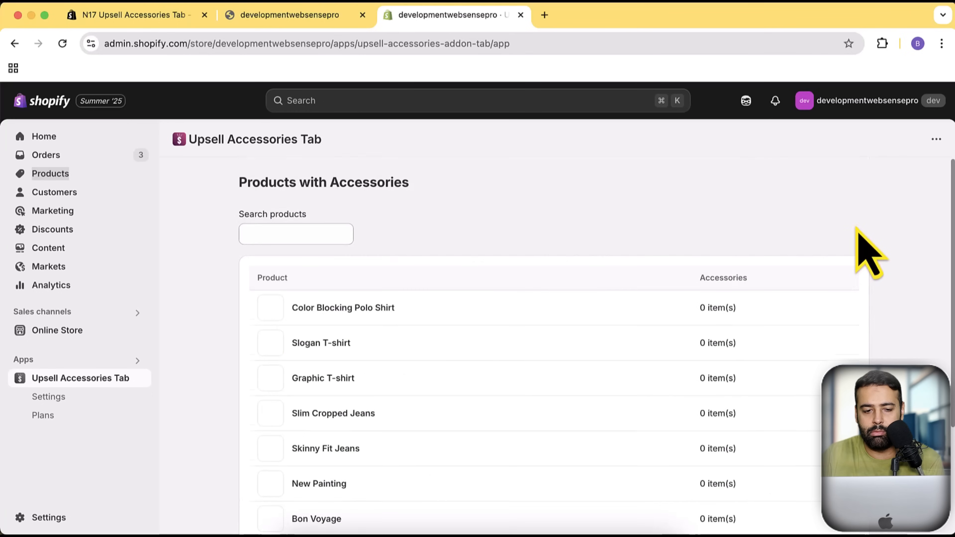
click(852, 525)
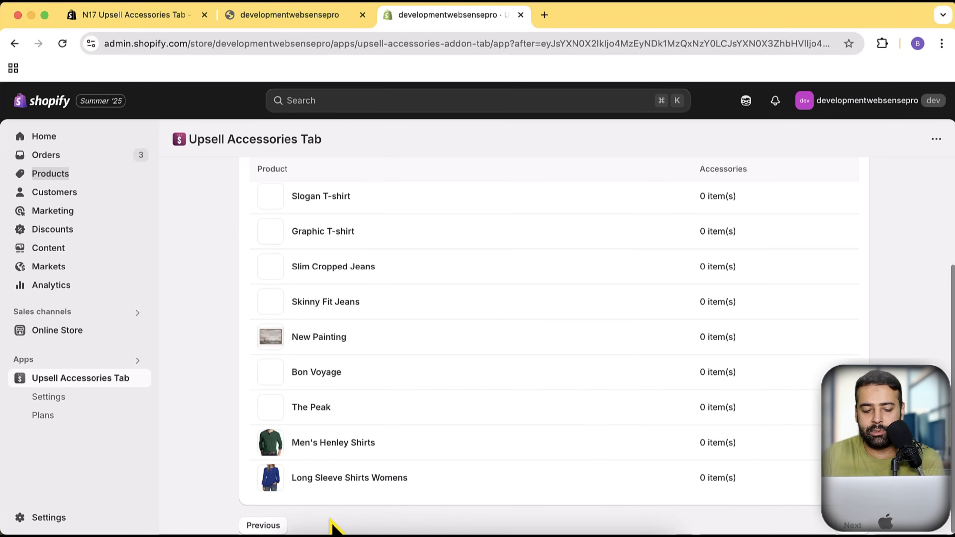
click(262, 525)
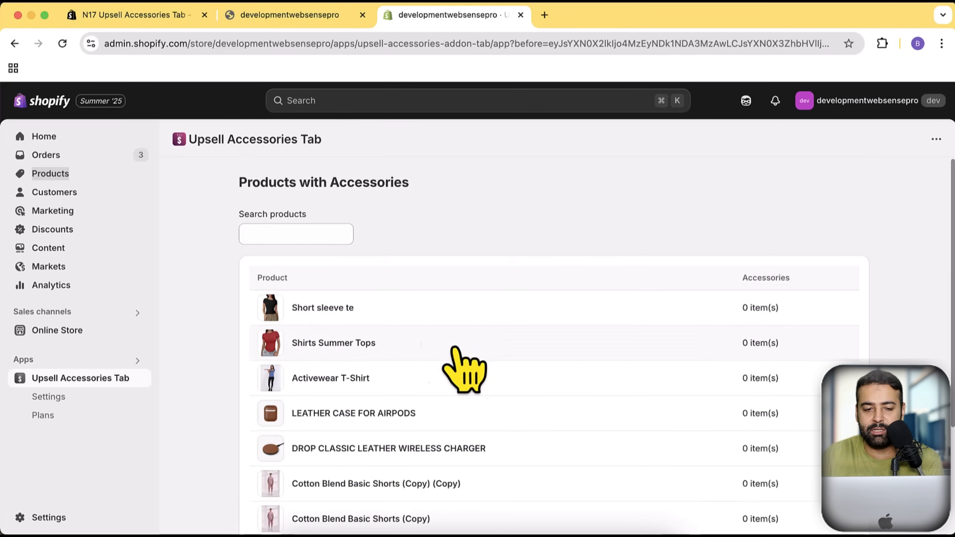
click(296, 233)
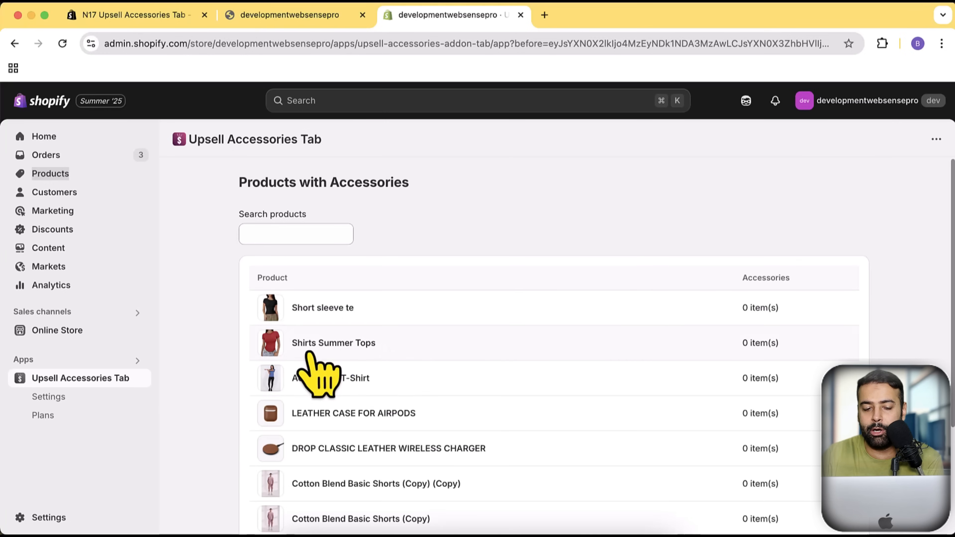
click(333, 342)
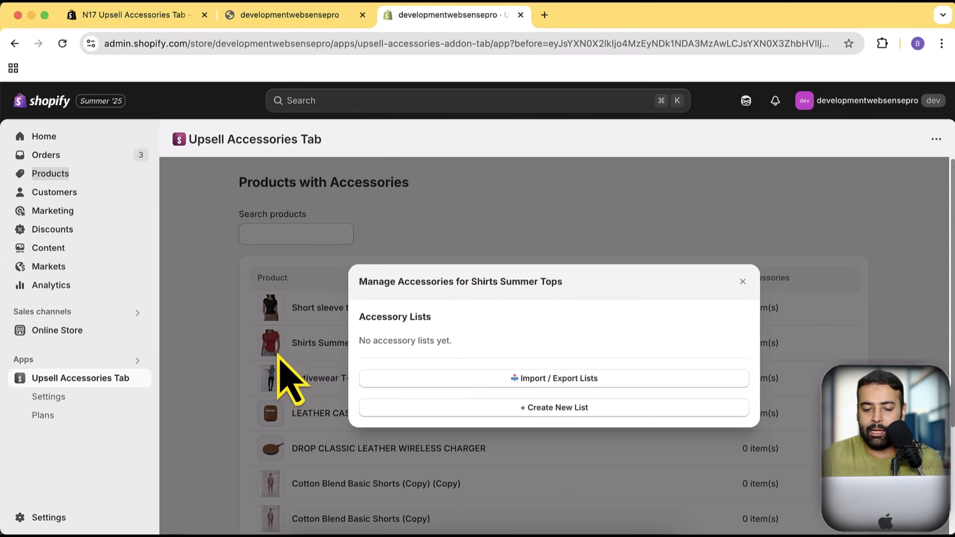
mouse_move(484, 339)
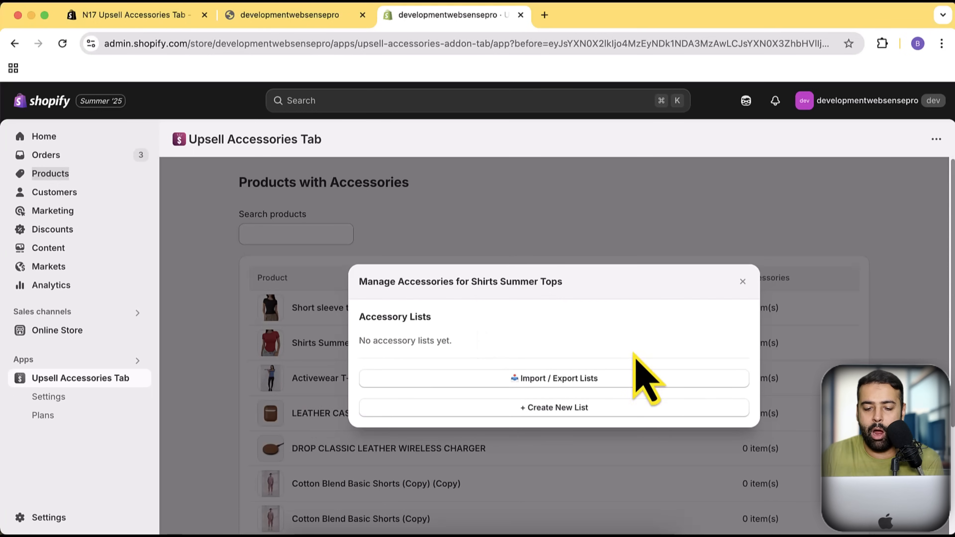
Create a new list with Tab Title 'Recommendation 1' and List Type kept as Curated
click(554, 408)
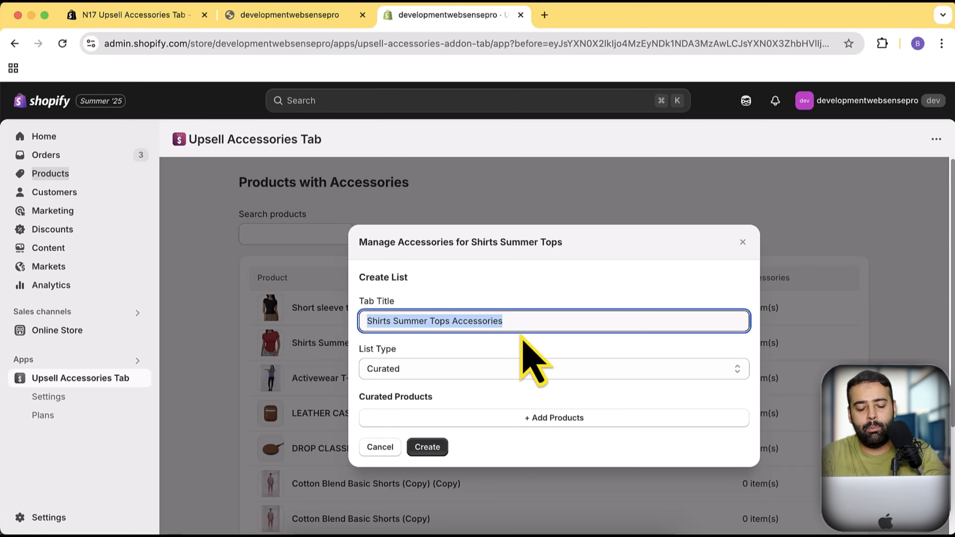
text(Recommendation 1)
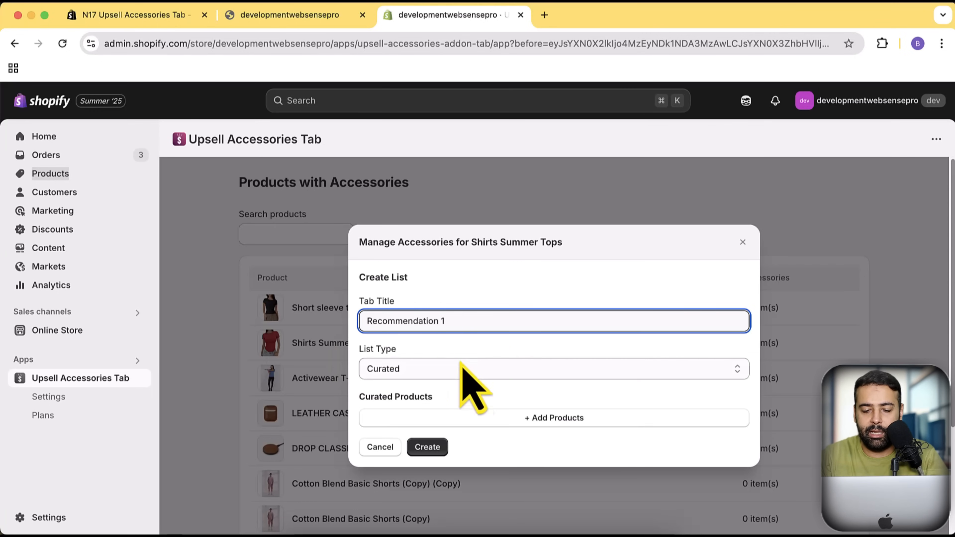
click(551, 368)
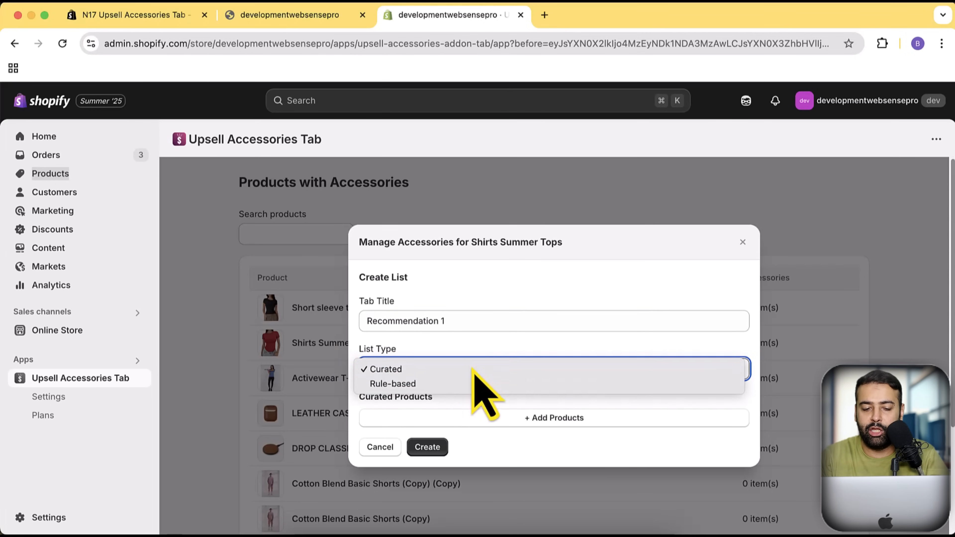
click(385, 369)
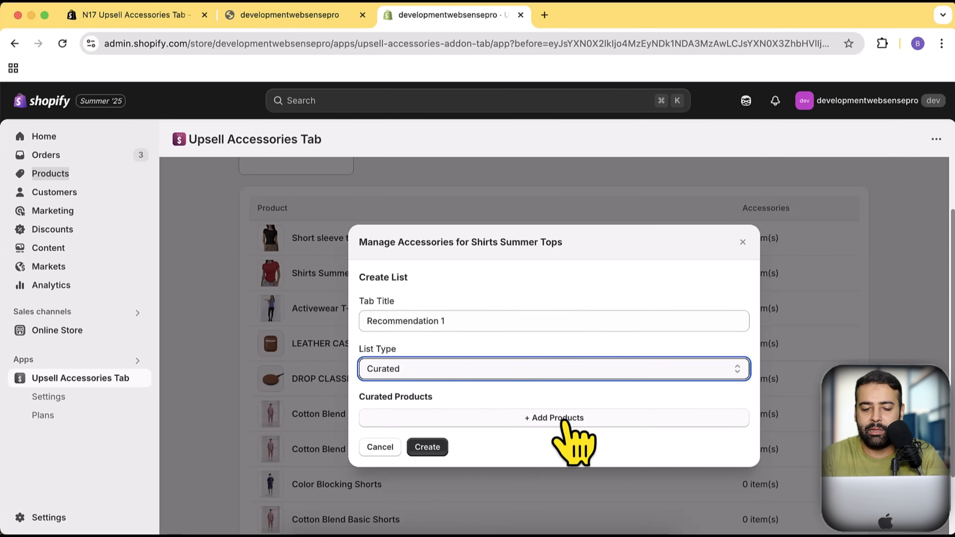
Add Color Blocking Polo Shirt, Color Blocking Shorts and Cotton Blend Basic Shorts, then create the Recommendation 1 list
click(554, 418)
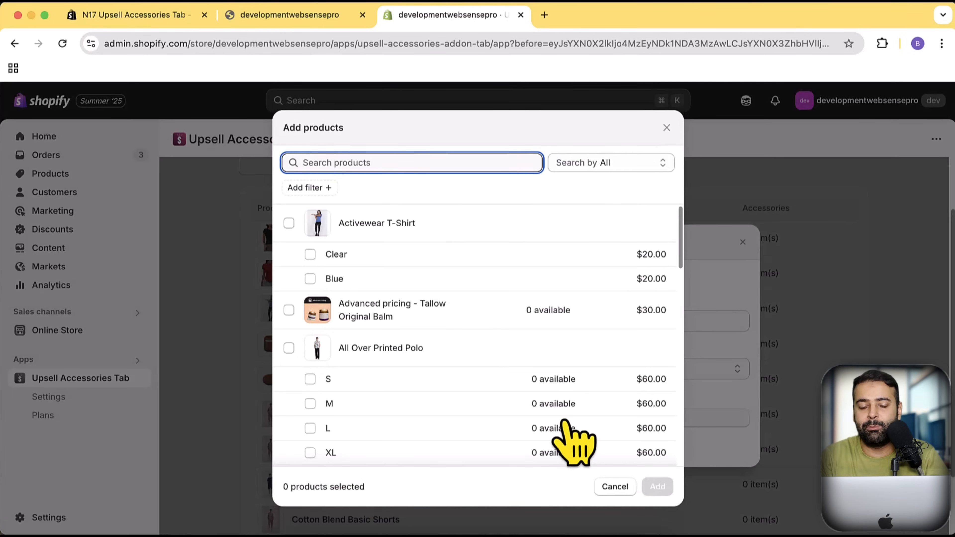
mouse_move(530, 287)
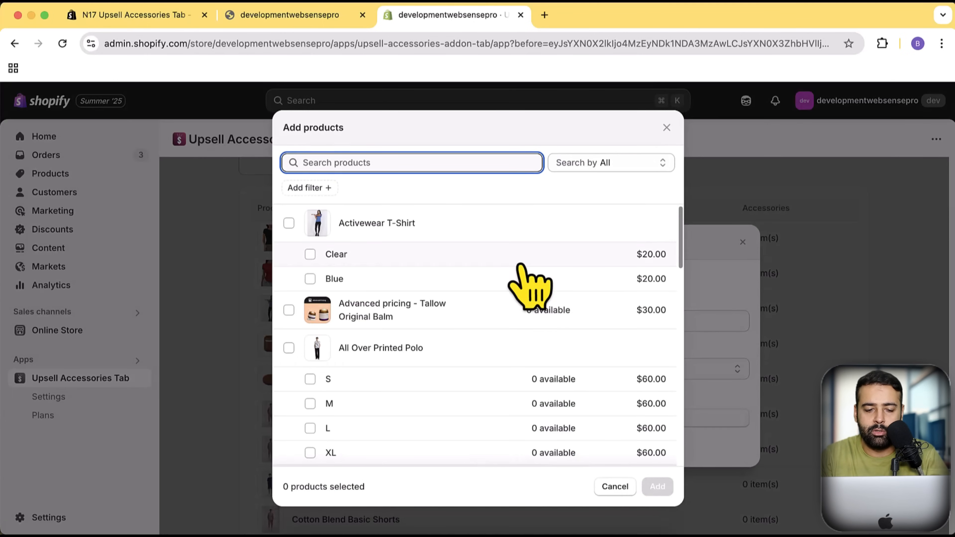
scroll(down, 3)
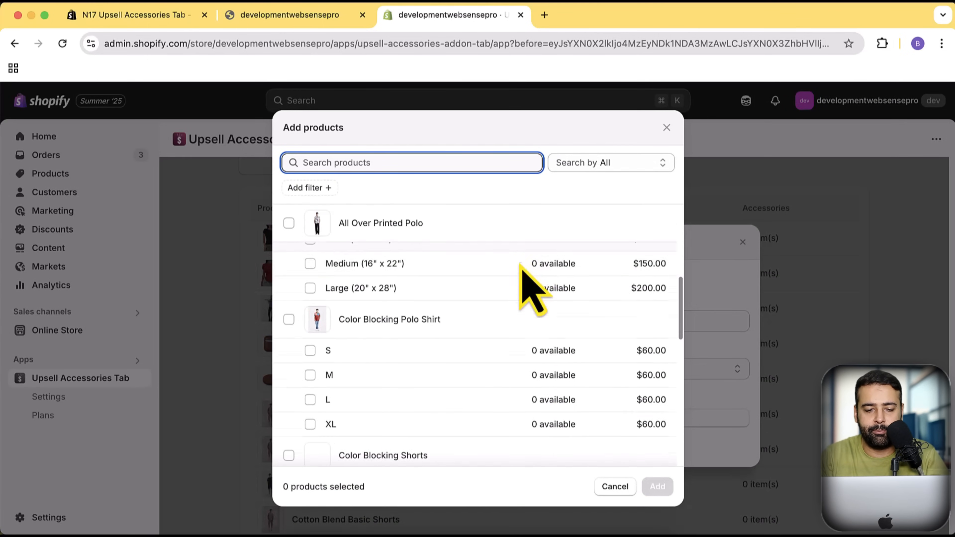
click(289, 275)
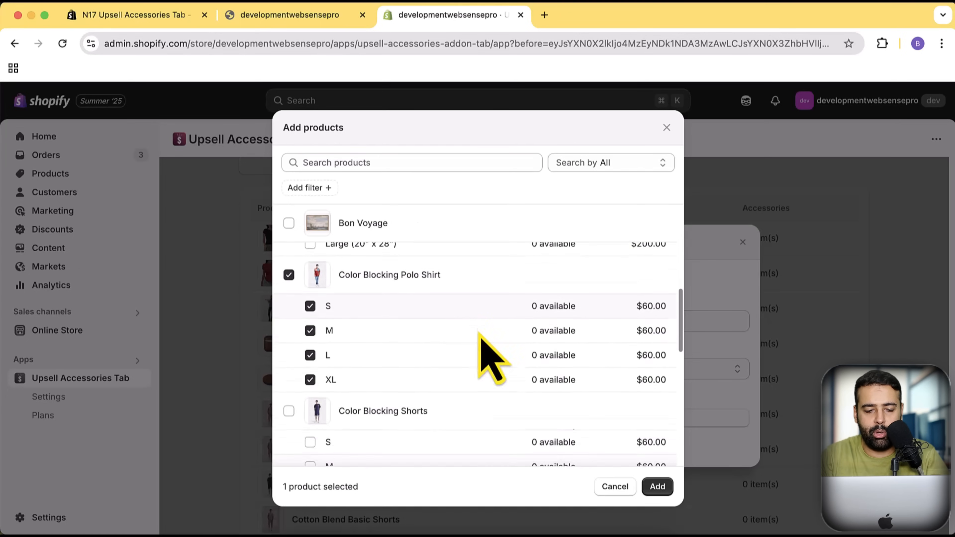
click(289, 300)
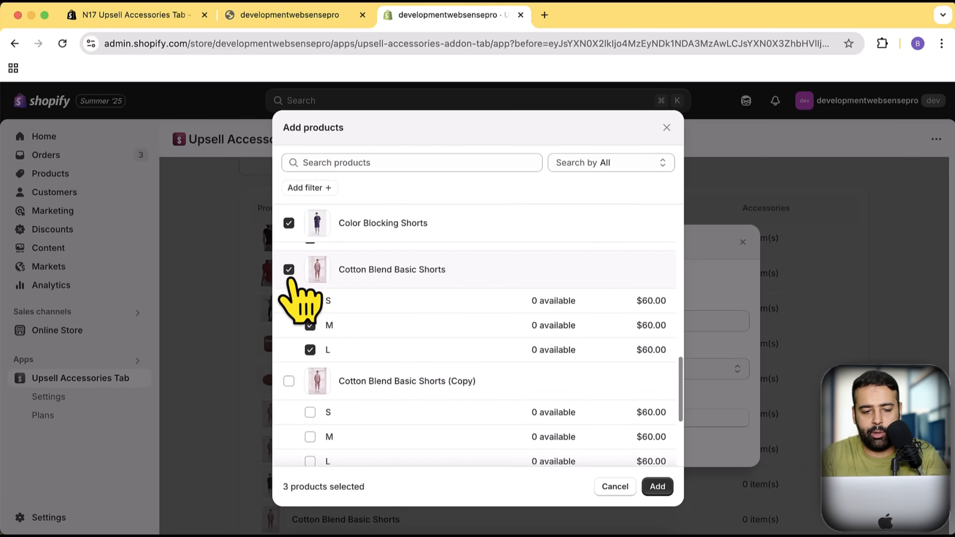
click(657, 487)
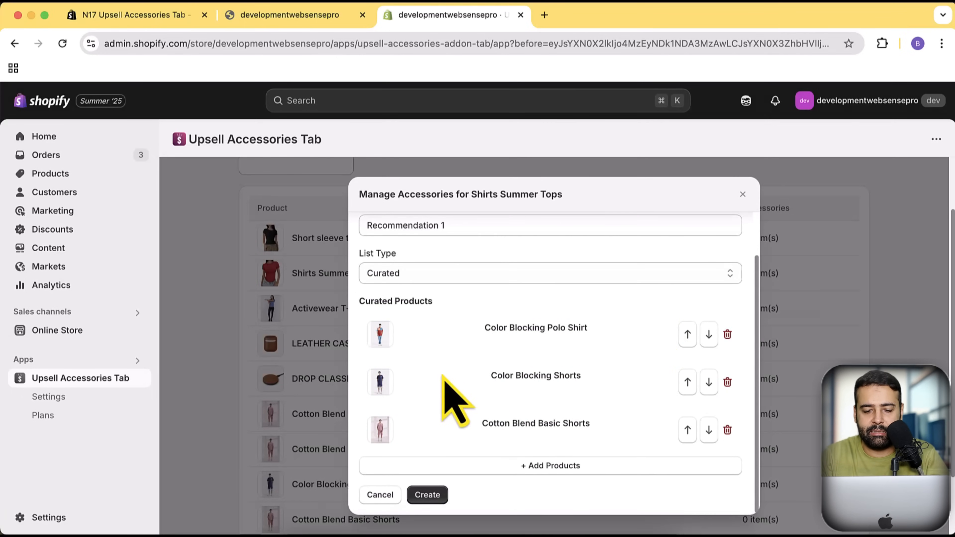
click(427, 494)
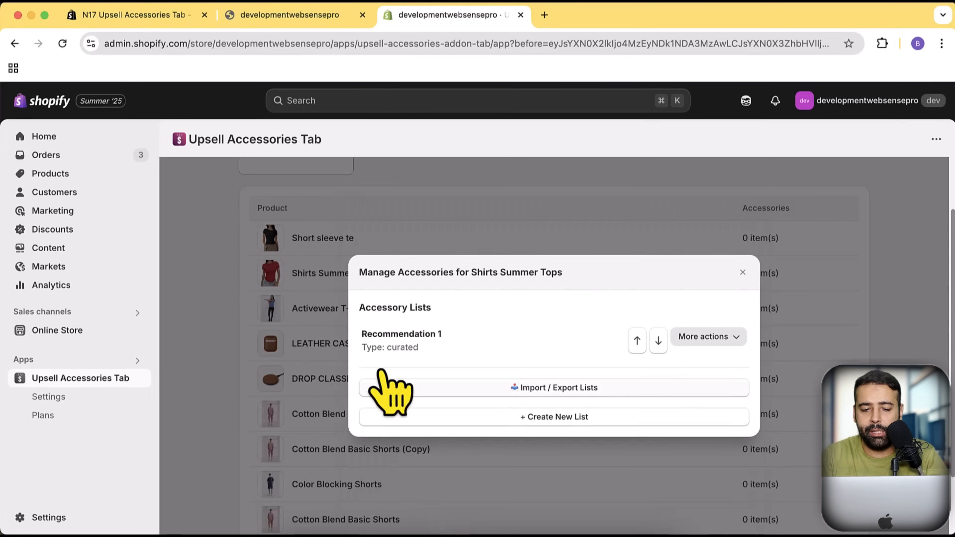
double_click(408, 347)
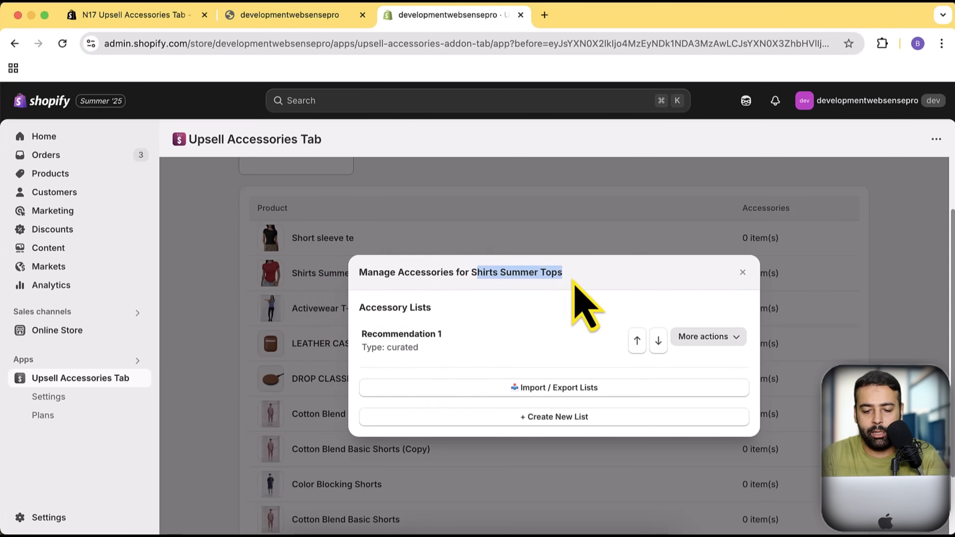
mouse_move(632, 393)
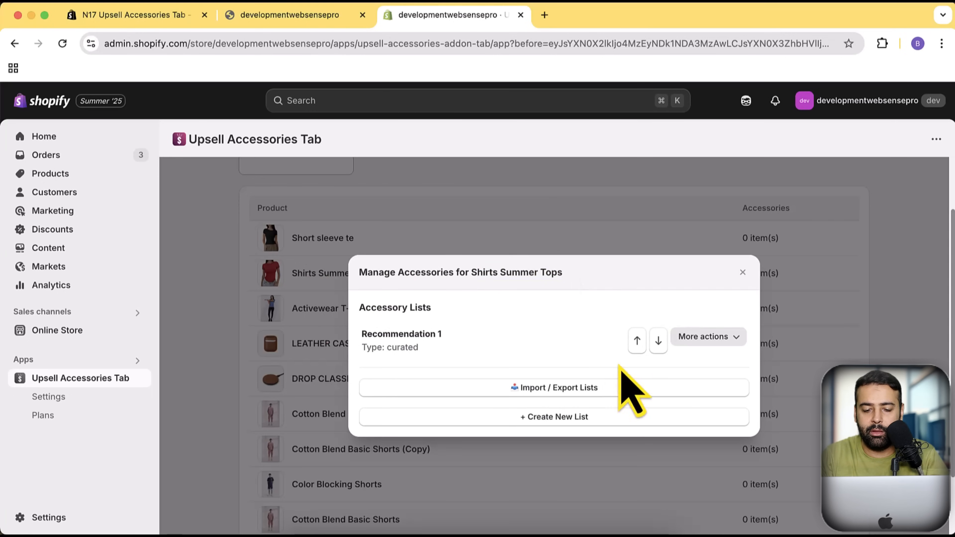
mouse_move(597, 426)
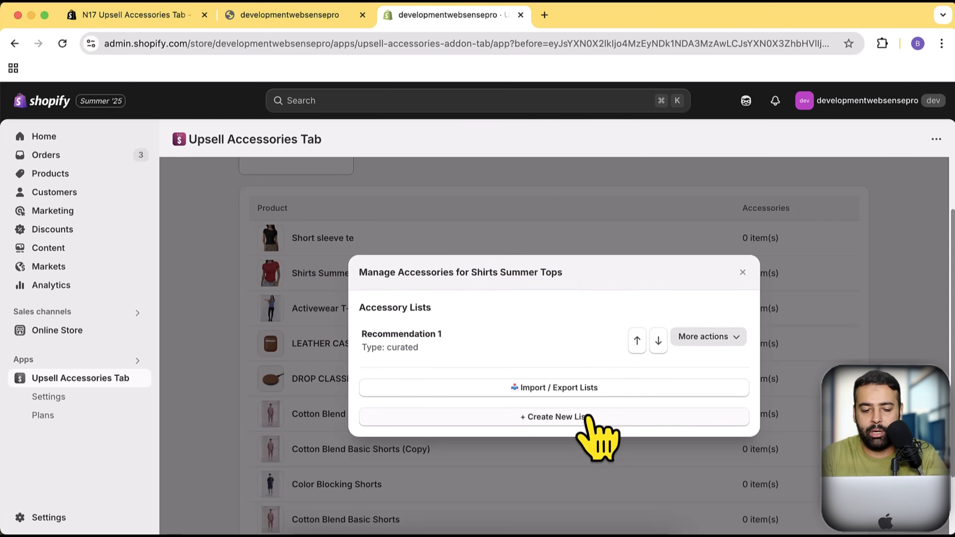
Create a Rule-based list whose rule is Tag Contains 'special'
click(554, 417)
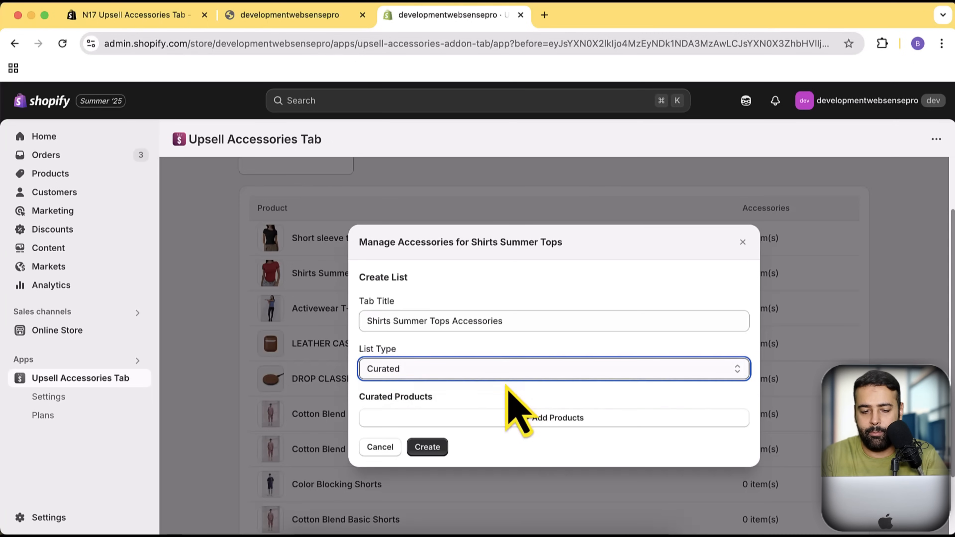
click(554, 368)
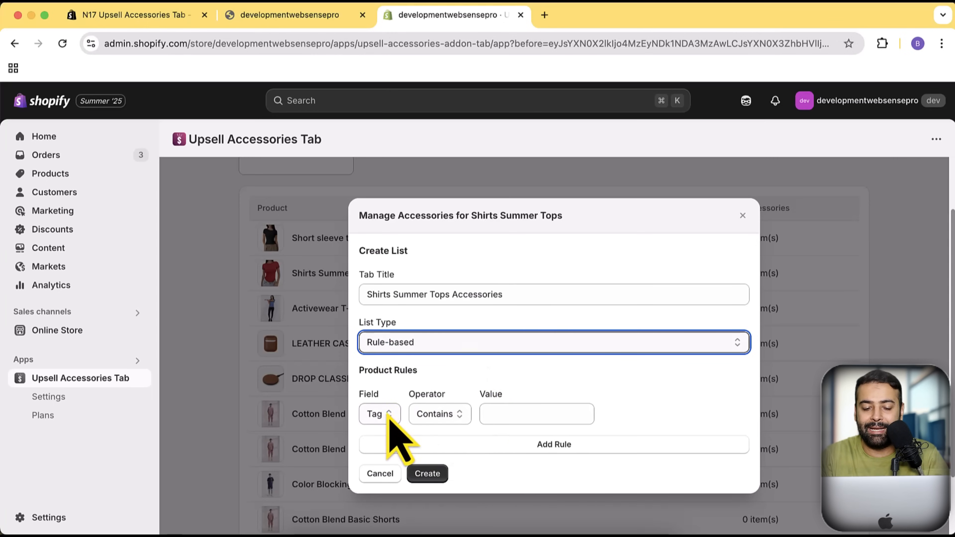
click(379, 414)
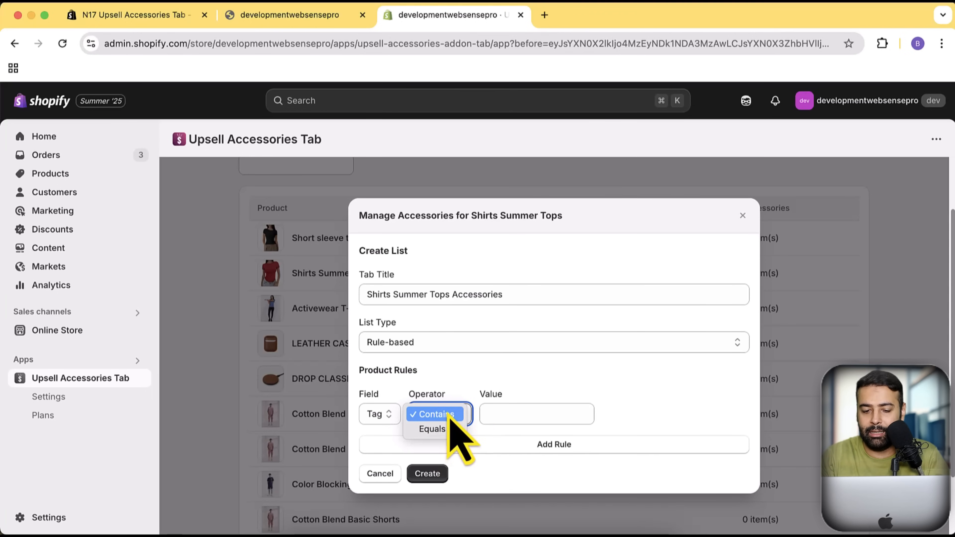
click(537, 415)
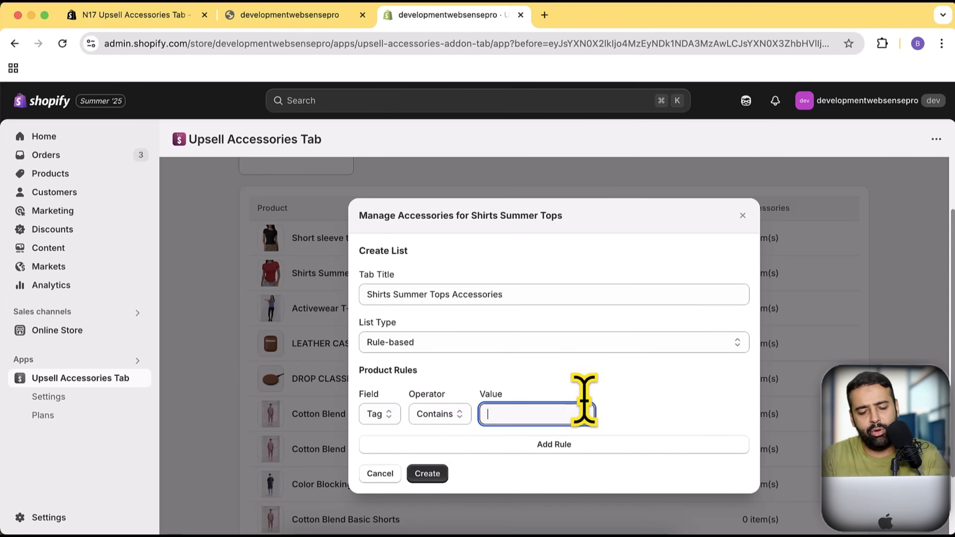
text(specia)
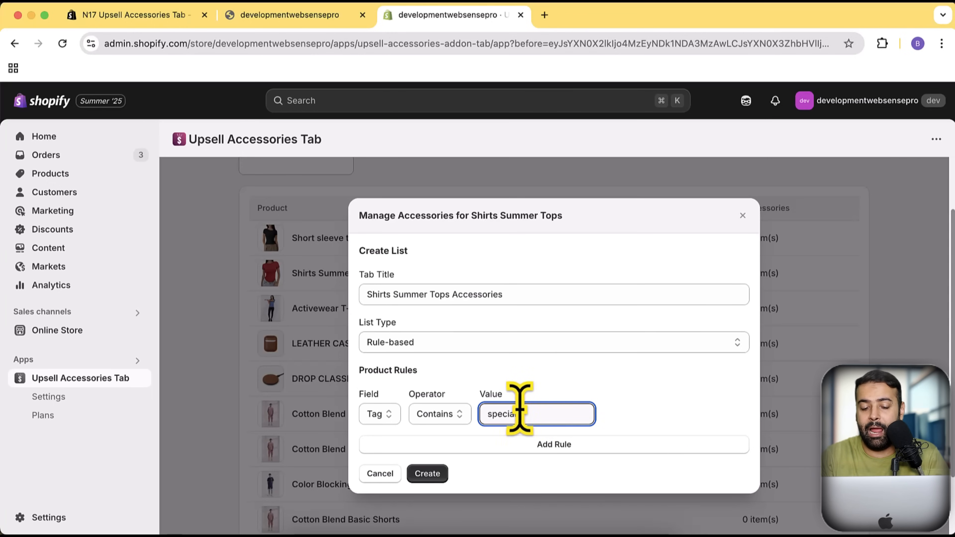
double_click(501, 415)
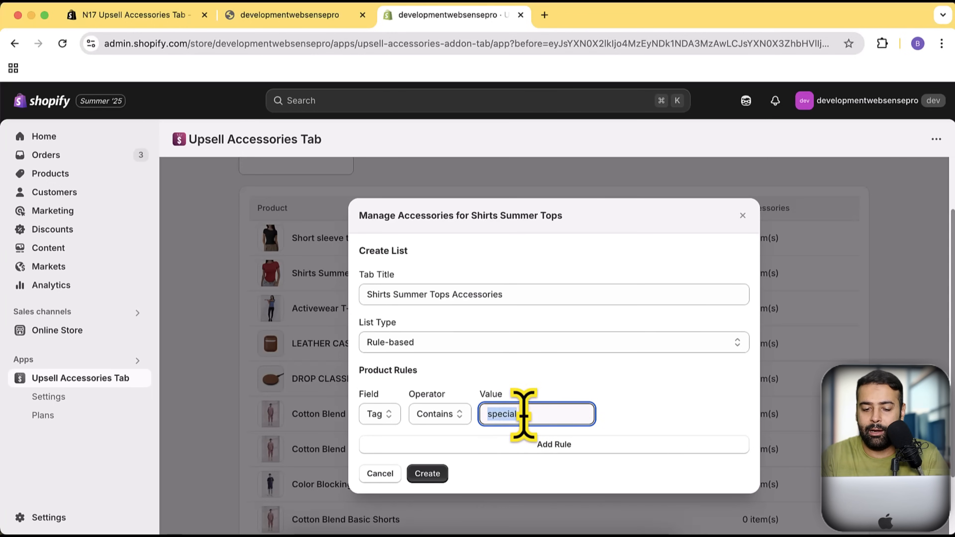
mouse_move(512, 457)
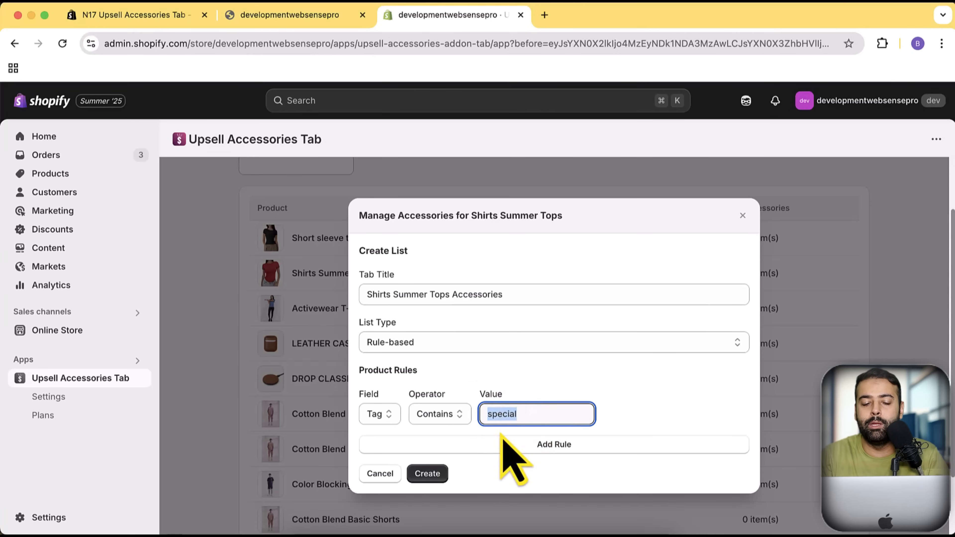
mouse_move(542, 451)
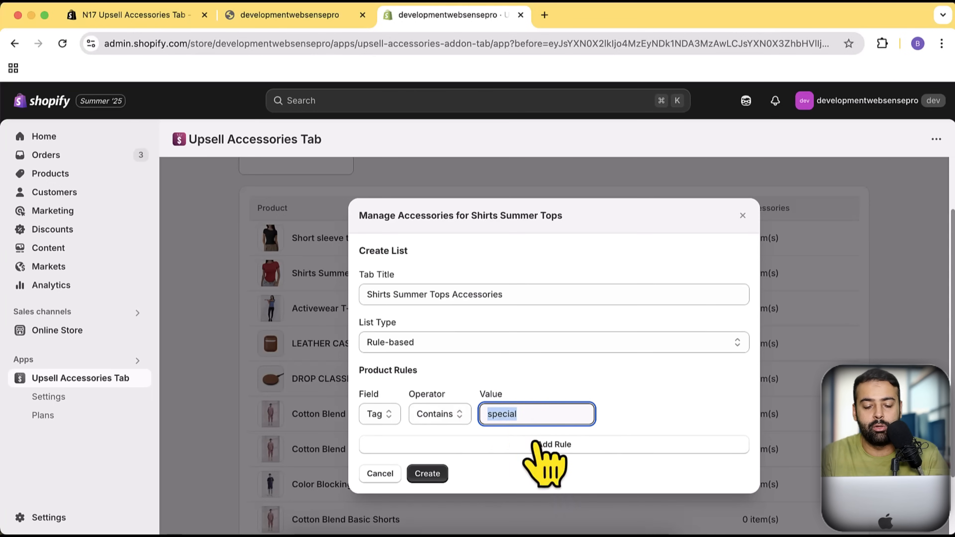
click(427, 474)
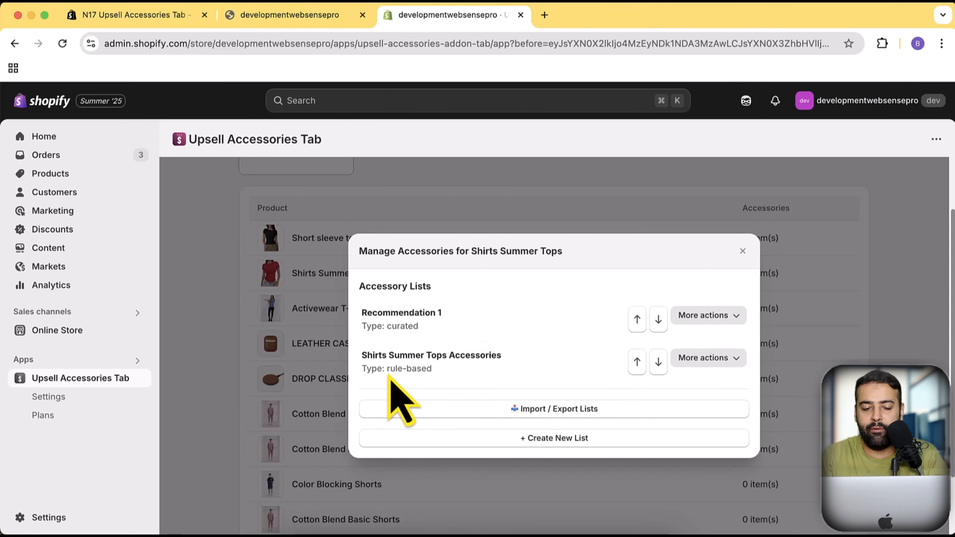
mouse_move(411, 342)
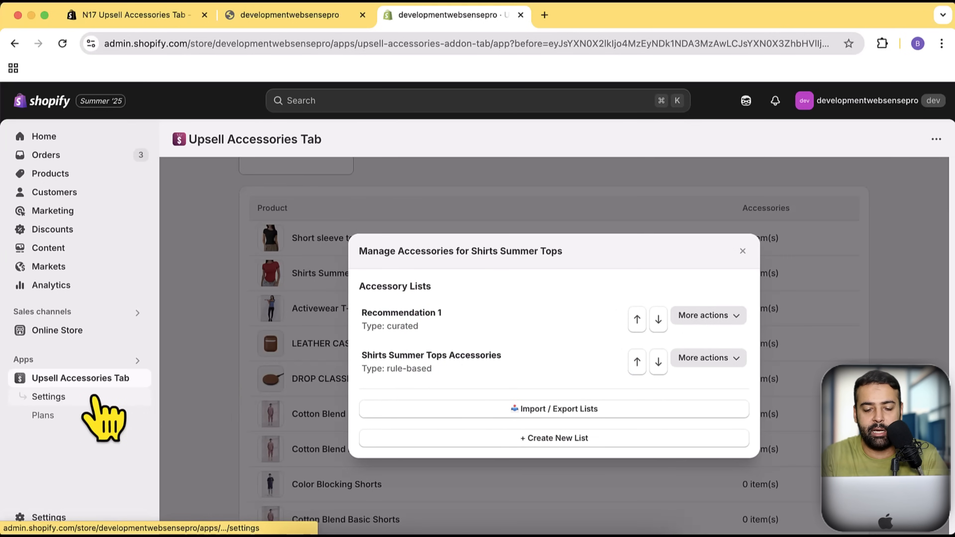
In the app Settings, review the card presets and add the accessories tabs block to the theme automatically
click(48, 396)
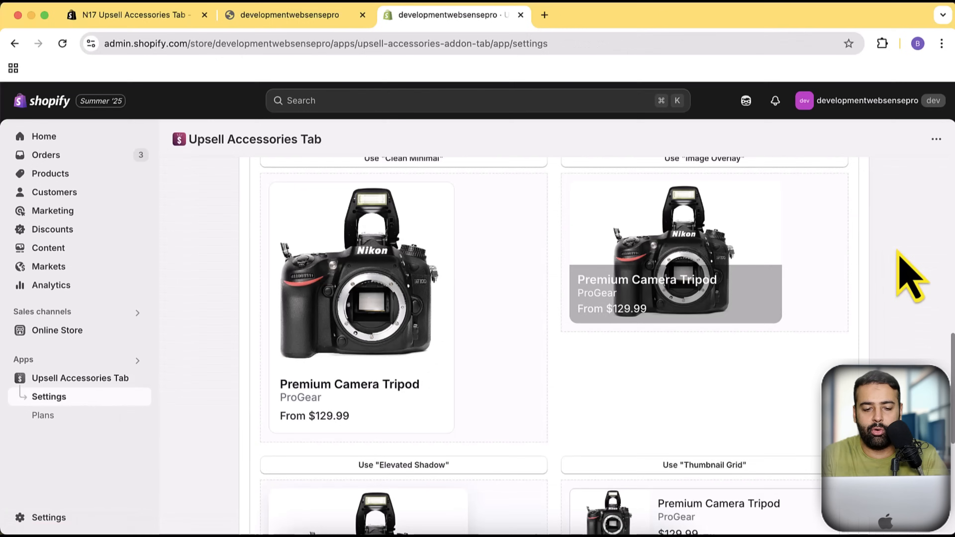
scroll(down, 3)
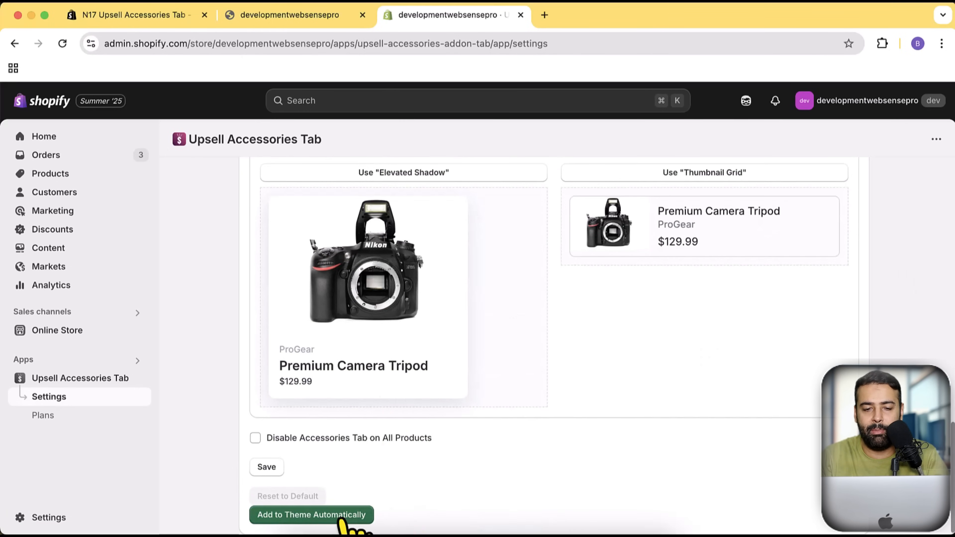
click(311, 515)
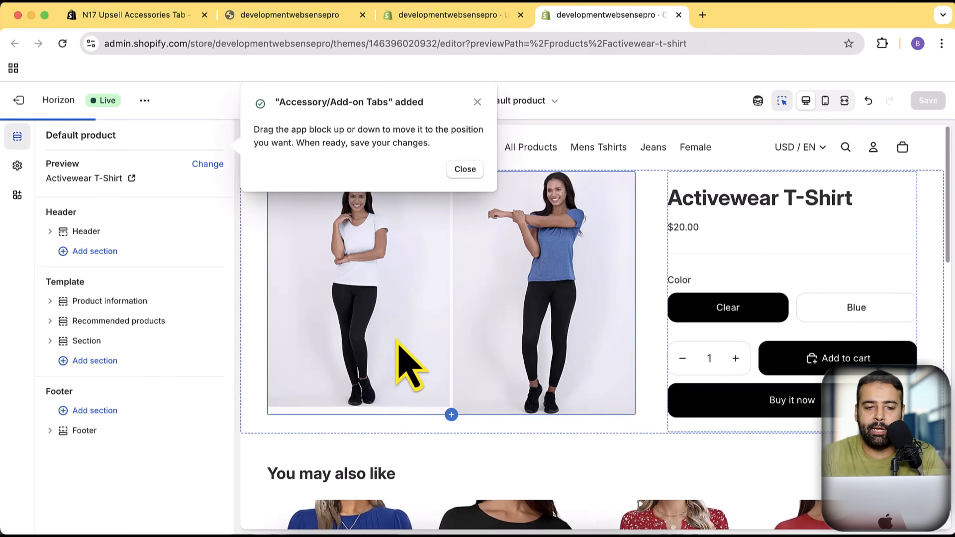
mouse_move(350, 339)
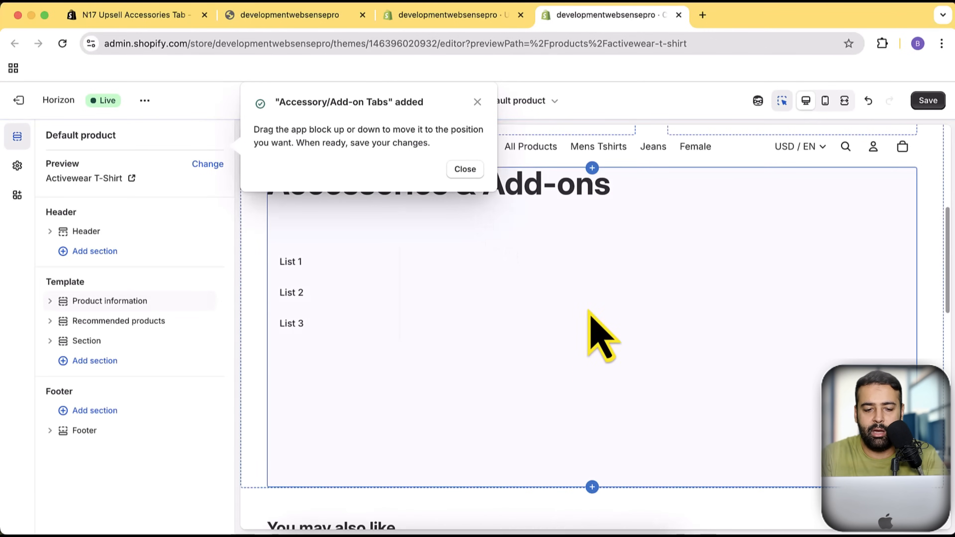
Scroll the theme preview to the newly added Accessory/Add-on Tabs block
click(464, 170)
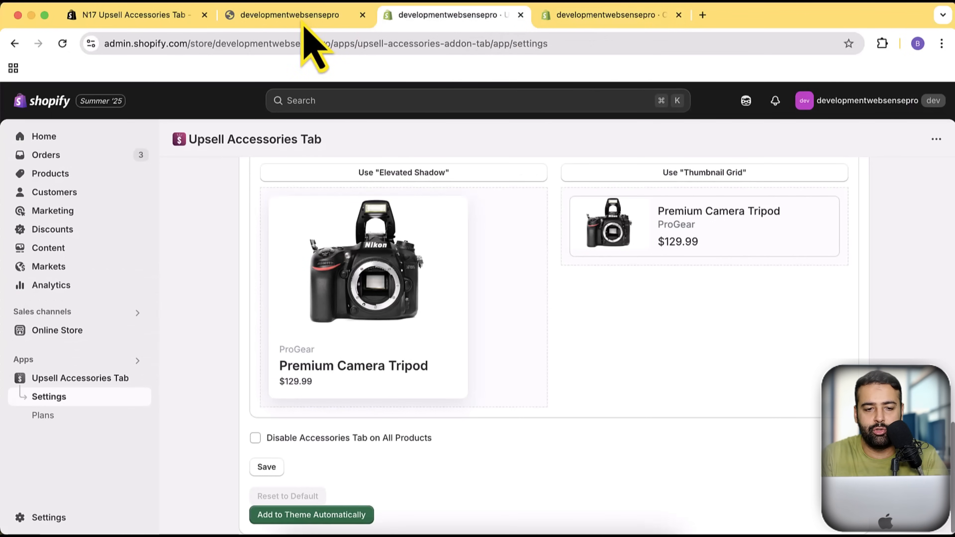
mouse_move(79, 374)
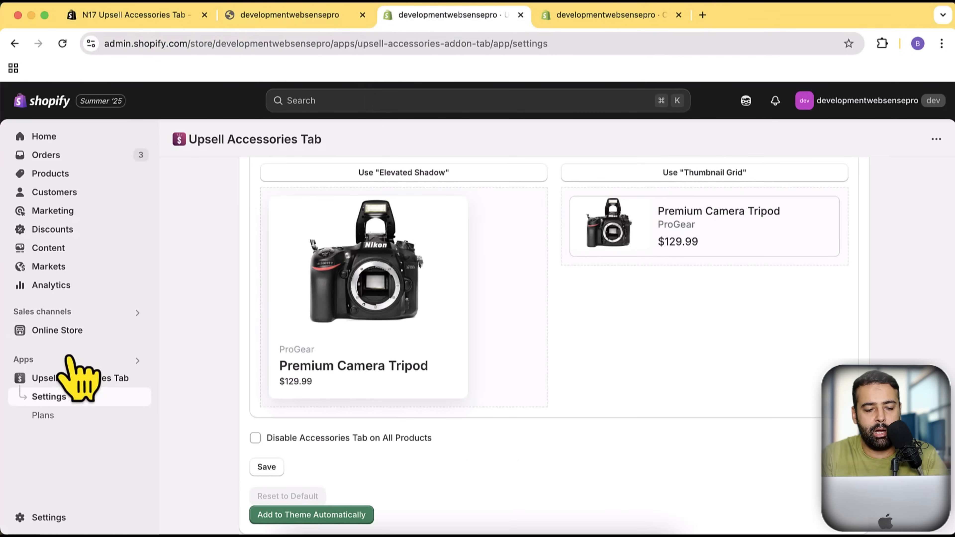
Return to the products-with-accessories list, where Shirts Summer Tops shows 2 items
click(81, 378)
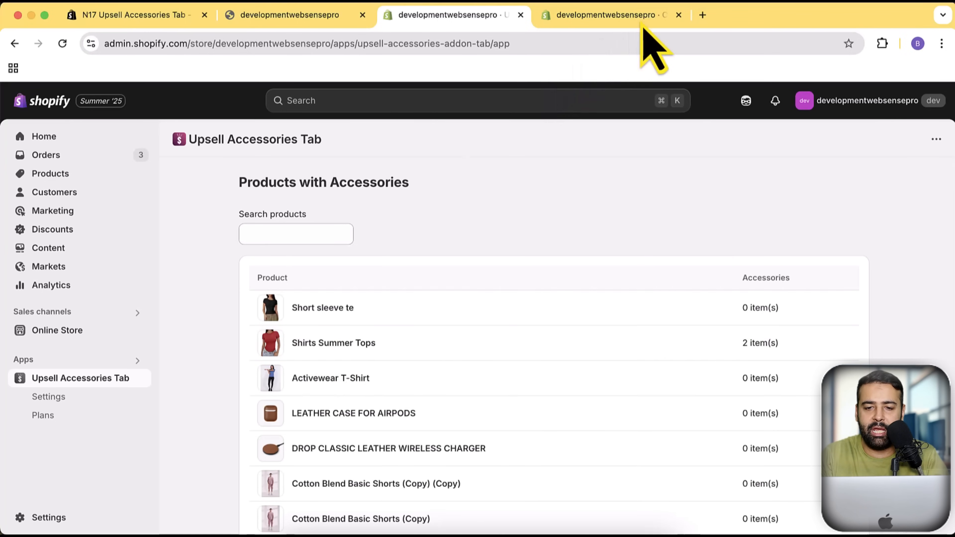
Change the editor preview to Shirts Summer Tops (search 'summer') and view its second accessories tab
click(608, 14)
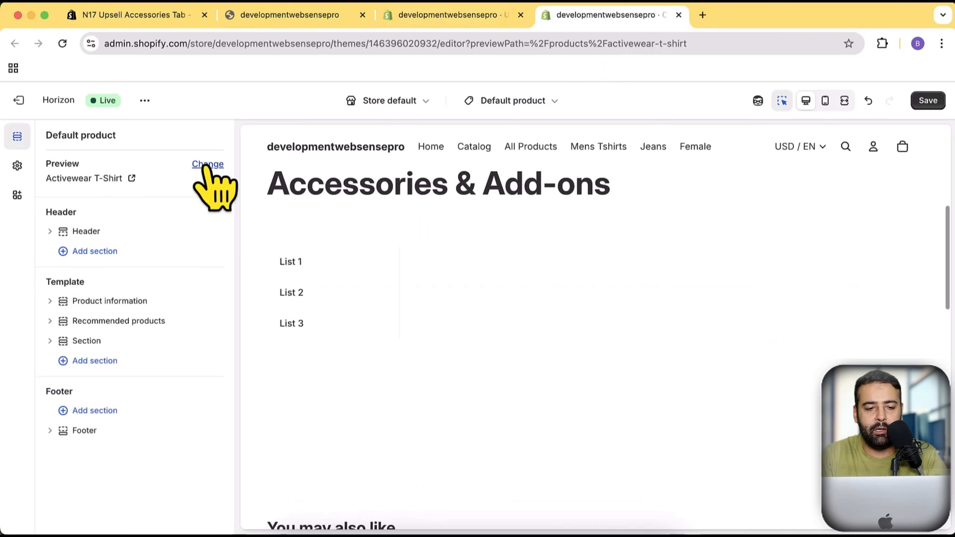
click(208, 164)
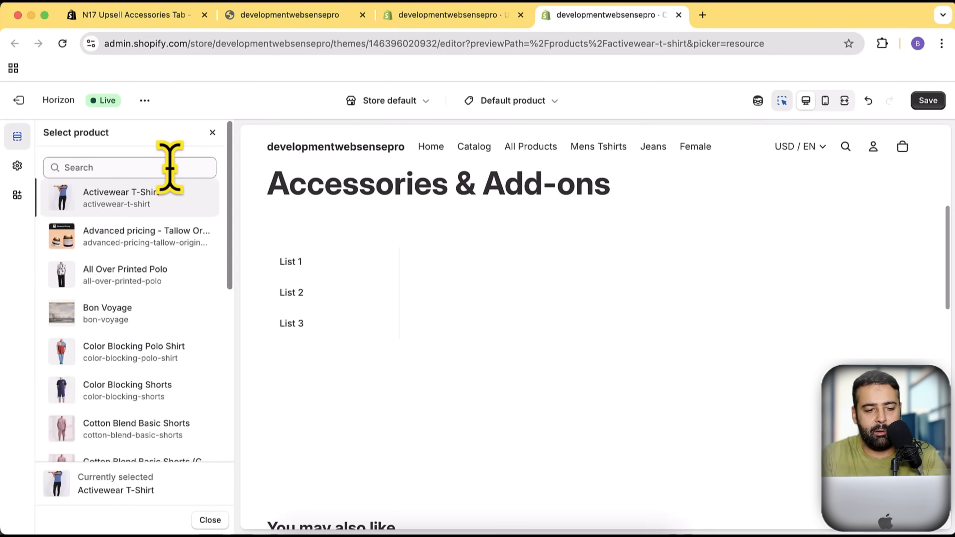
click(129, 167)
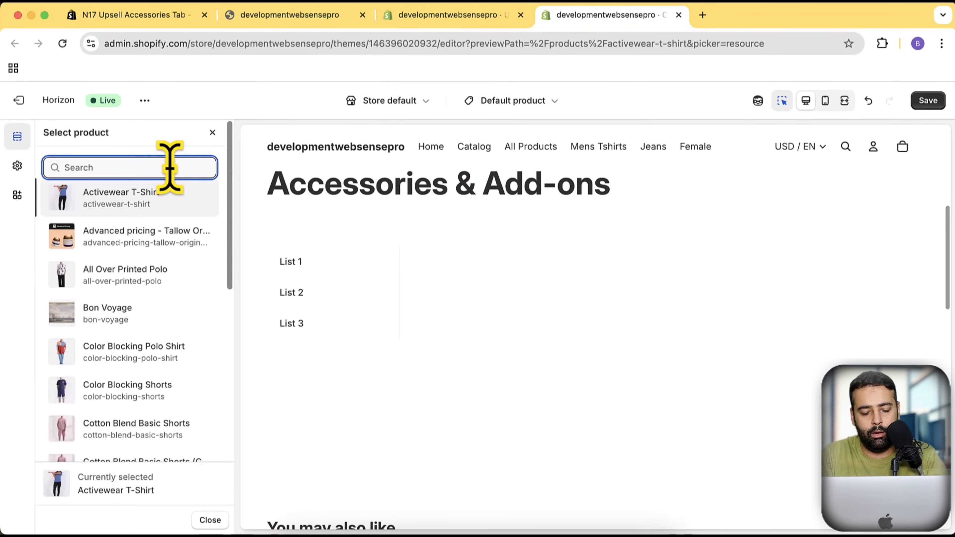
text(summer)
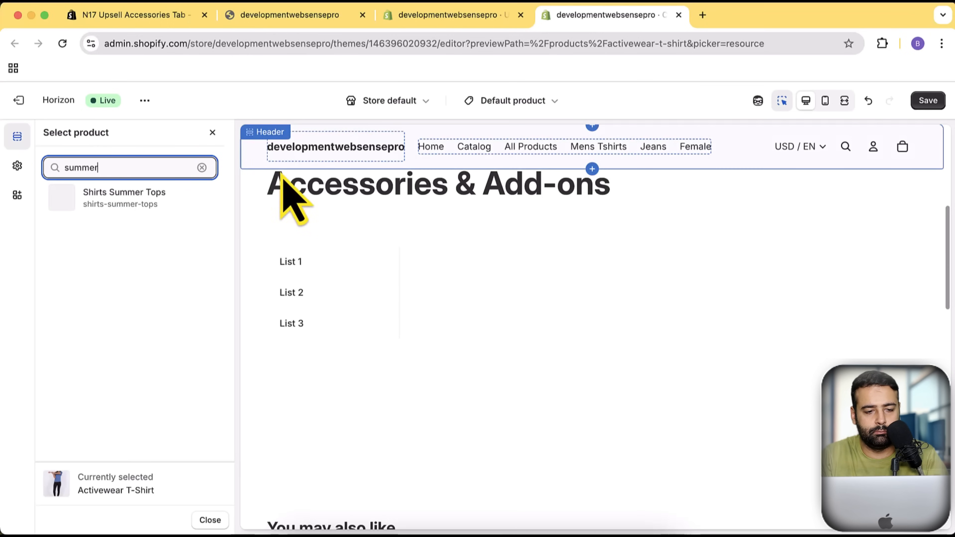
click(124, 198)
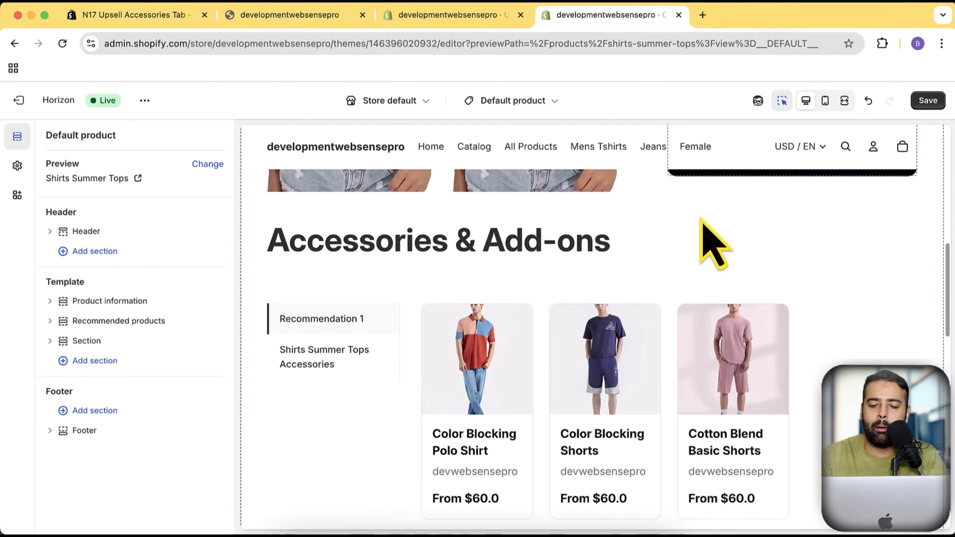
mouse_move(436, 372)
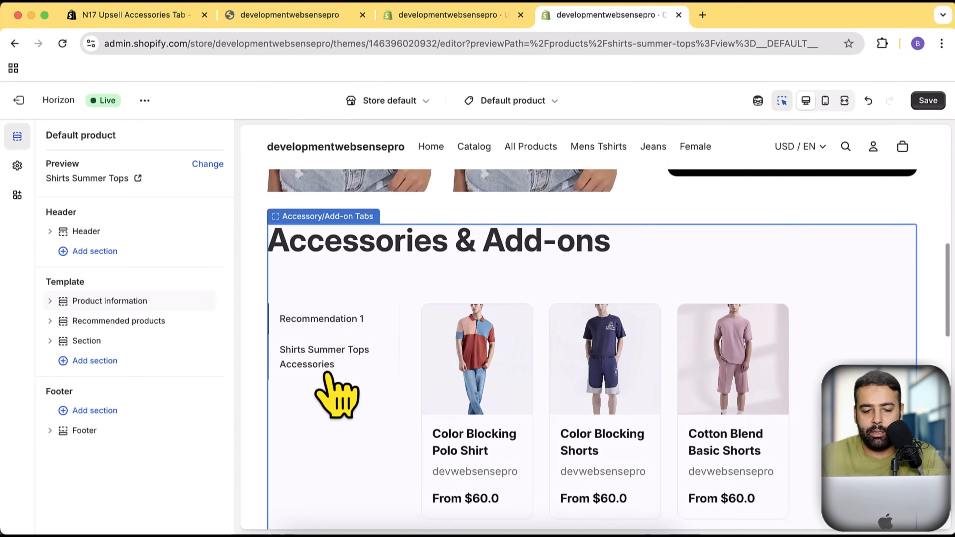
click(323, 217)
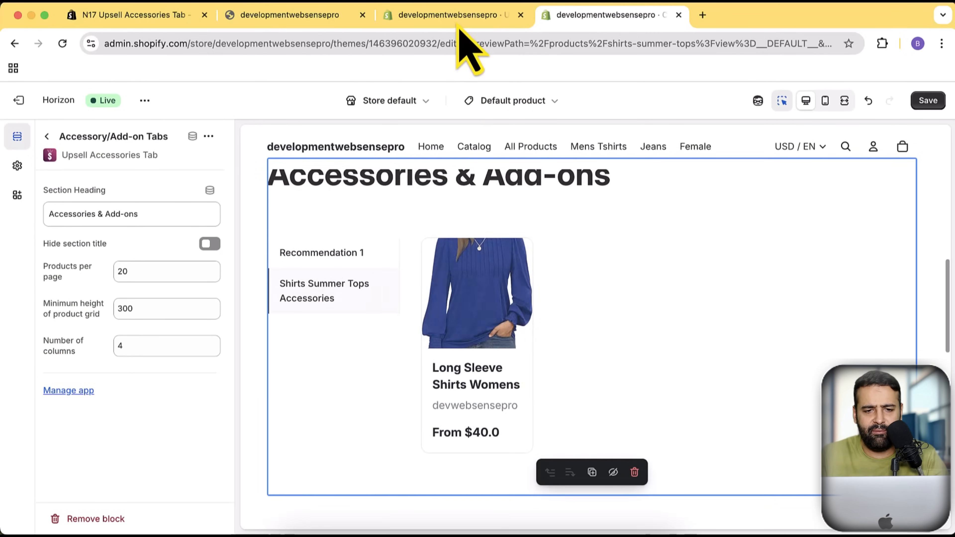
Edit Shirts Summer Tops' rule-based list and retitle it 'Recommendation 2'
click(452, 14)
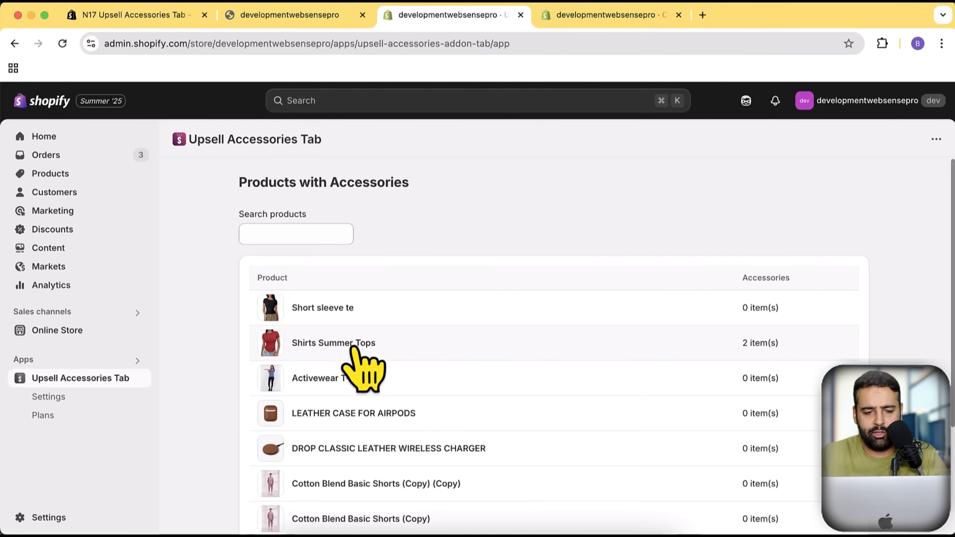
click(334, 342)
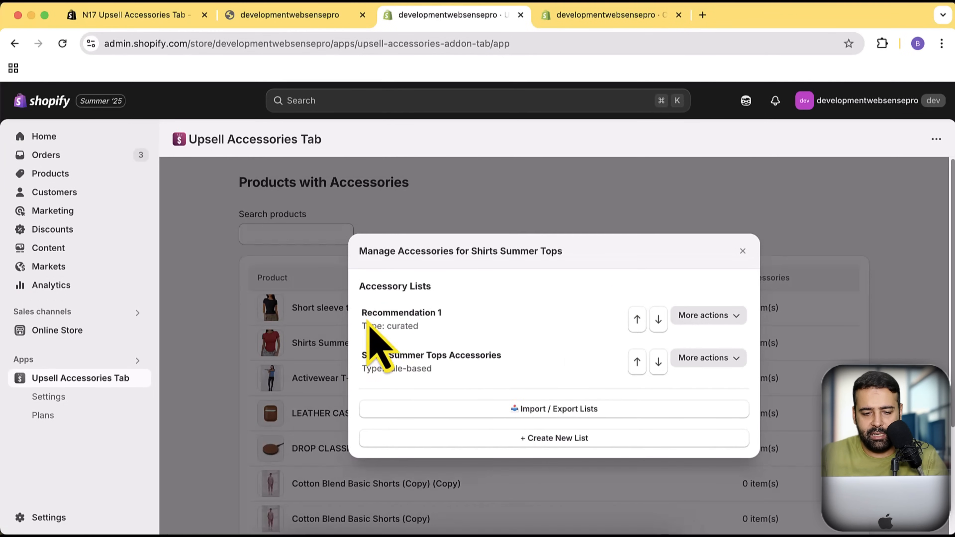
double_click(400, 313)
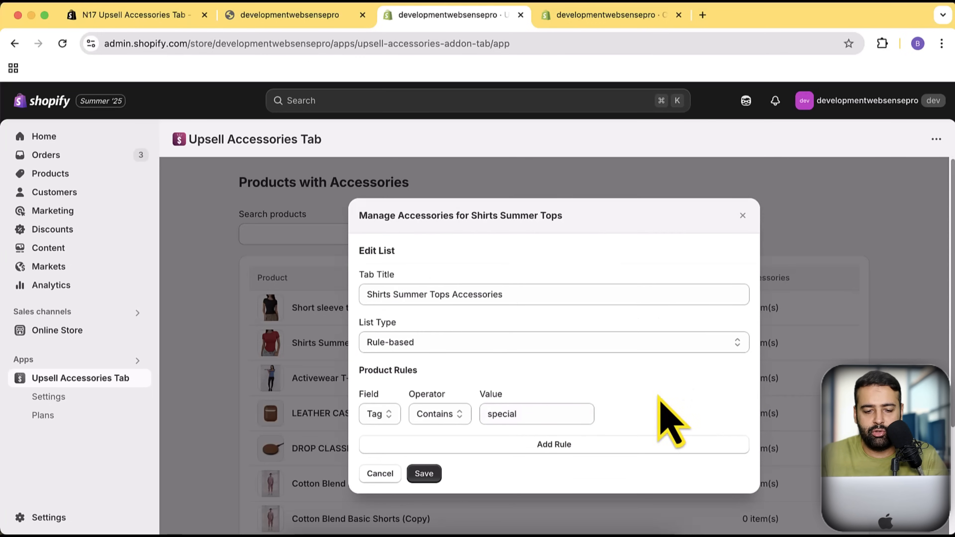
text(R)
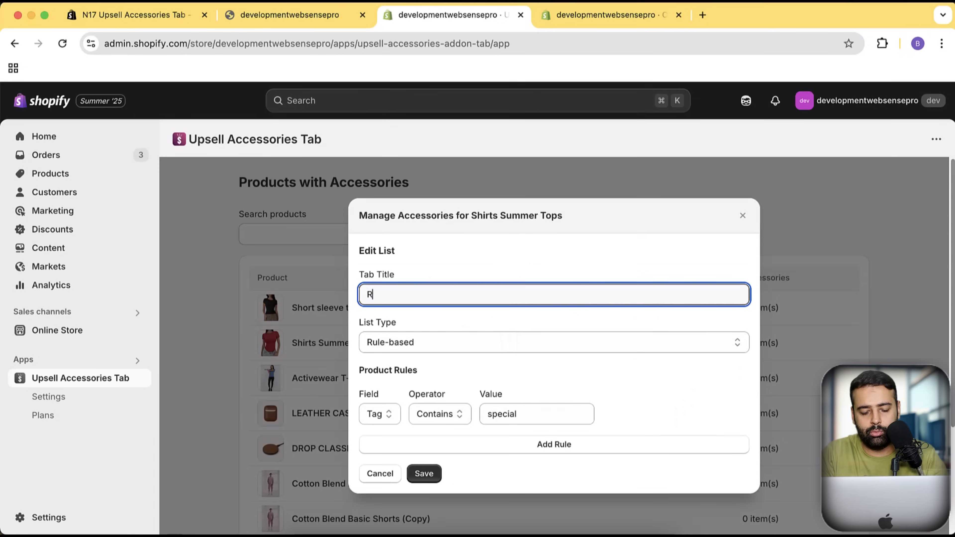
text(ecommendation 2)
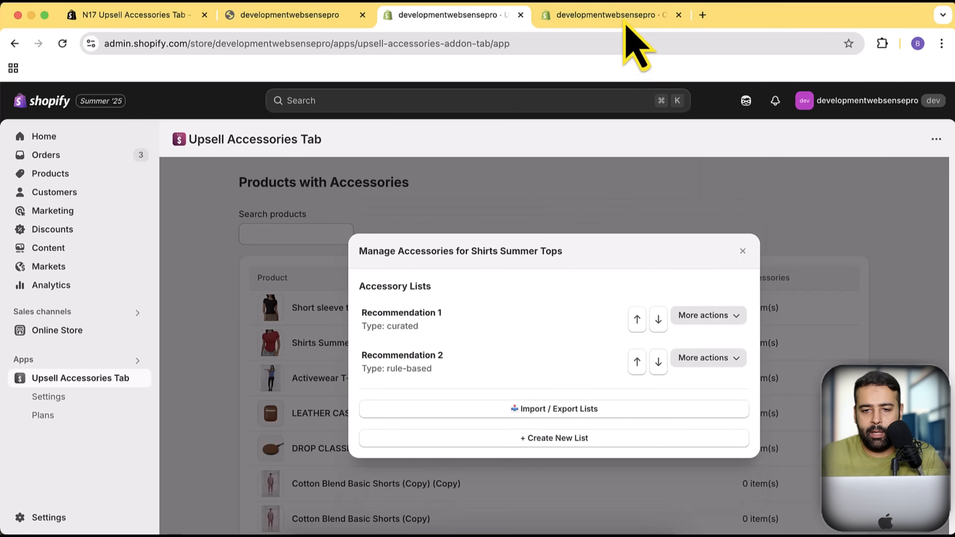
Save the theme so the accessory tabs read Recommendation 1 and Recommendation 2
click(609, 14)
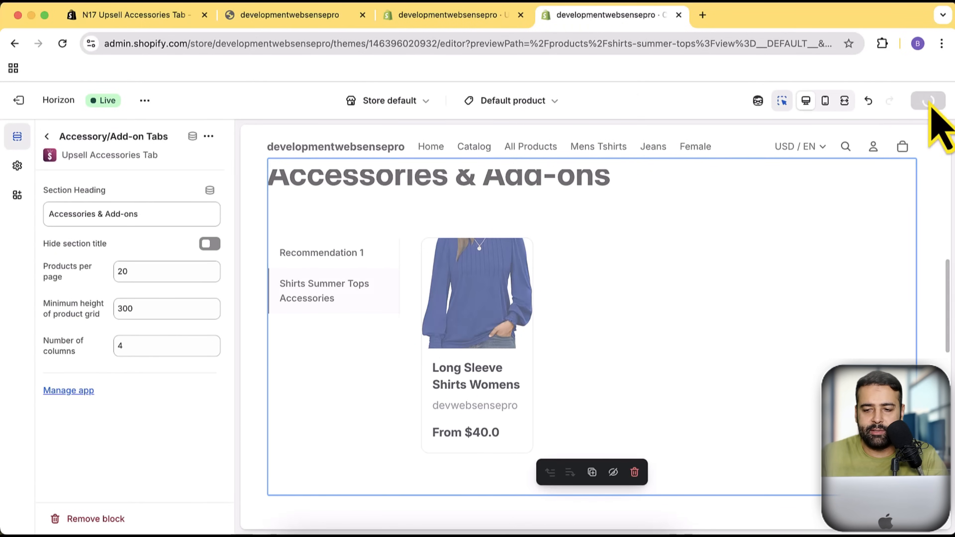
click(927, 101)
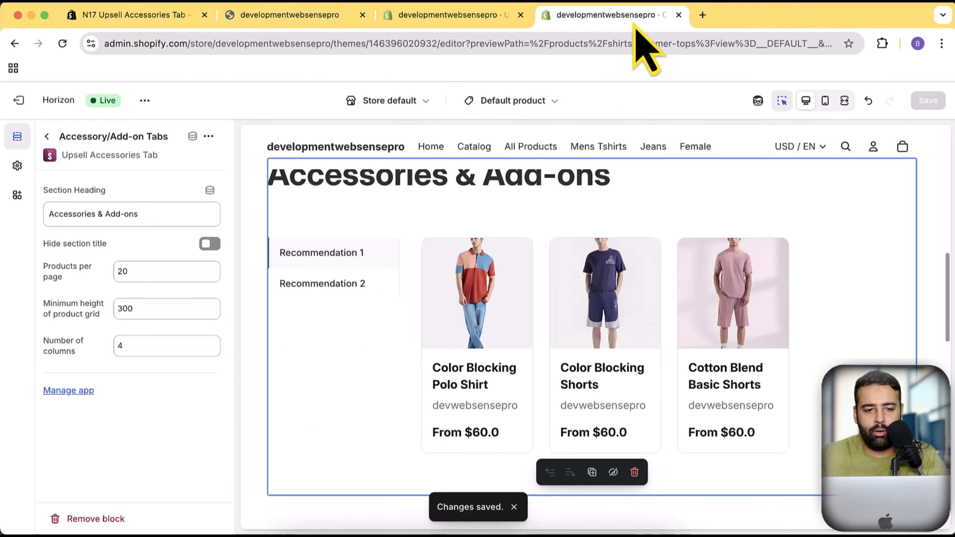
click(144, 101)
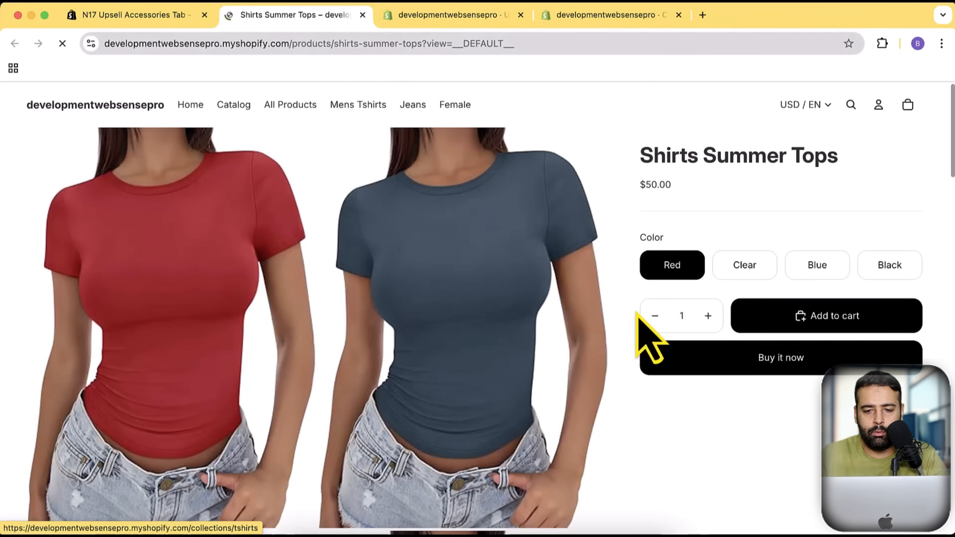
View Recommendation 2 under Accessories & Add-ons, listing only Long Sleeve Shirts Womens
scroll(down, 3)
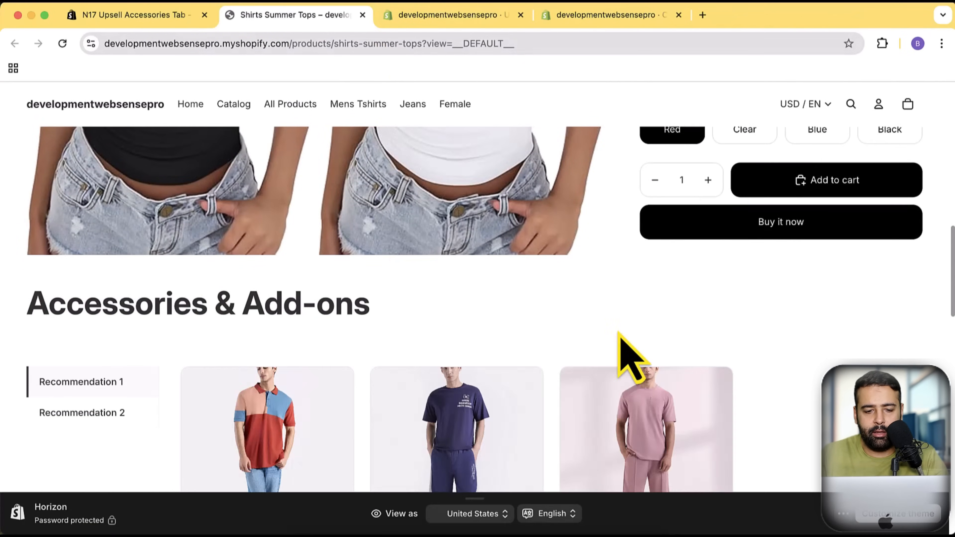
scroll(down, 3)
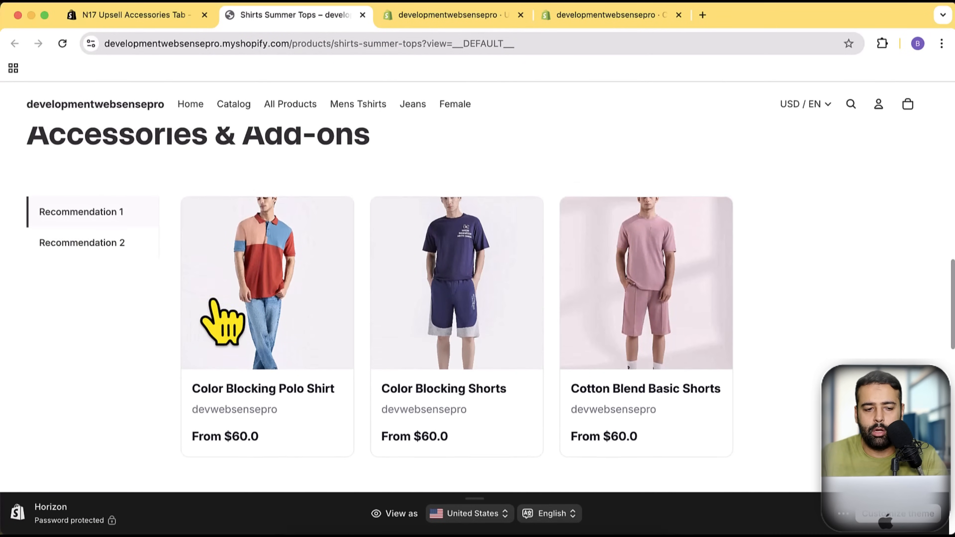
click(81, 242)
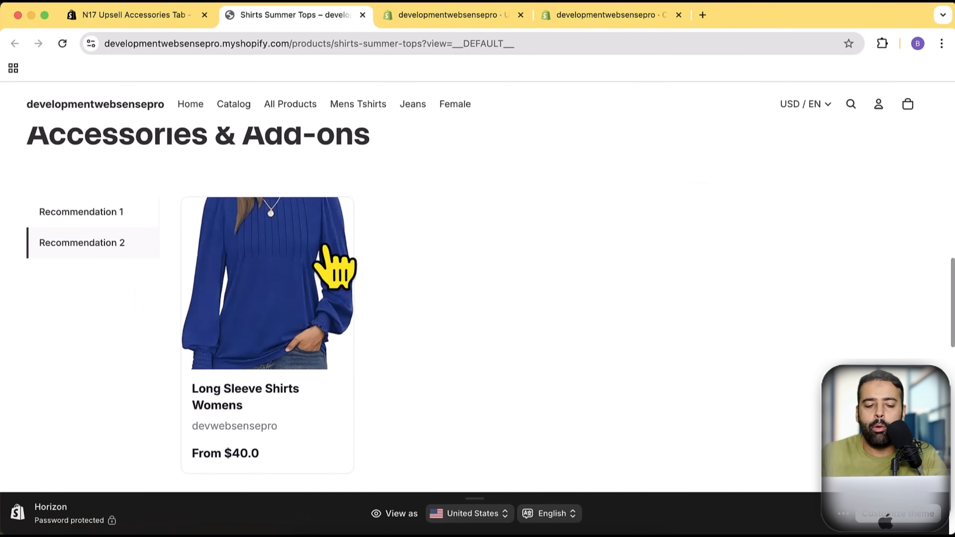
mouse_move(481, 366)
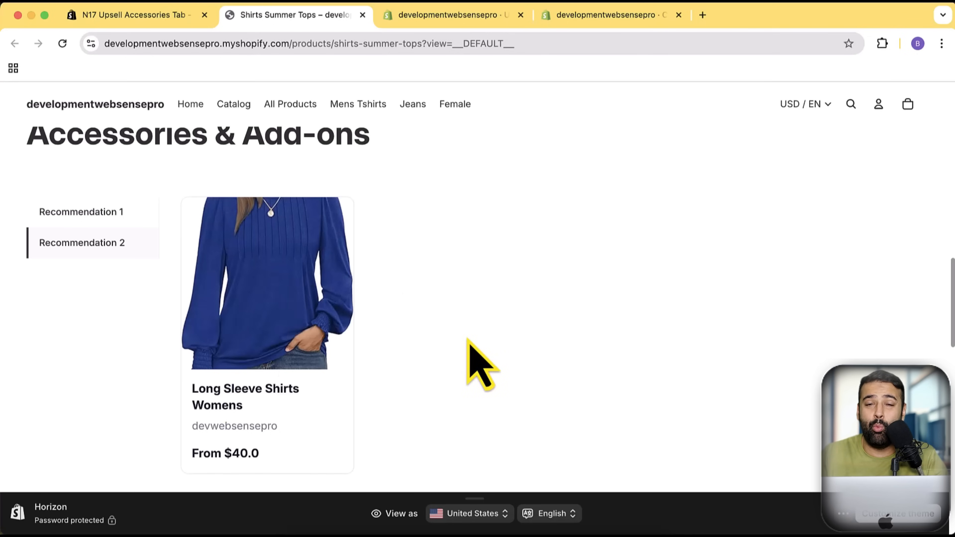
mouse_move(420, 378)
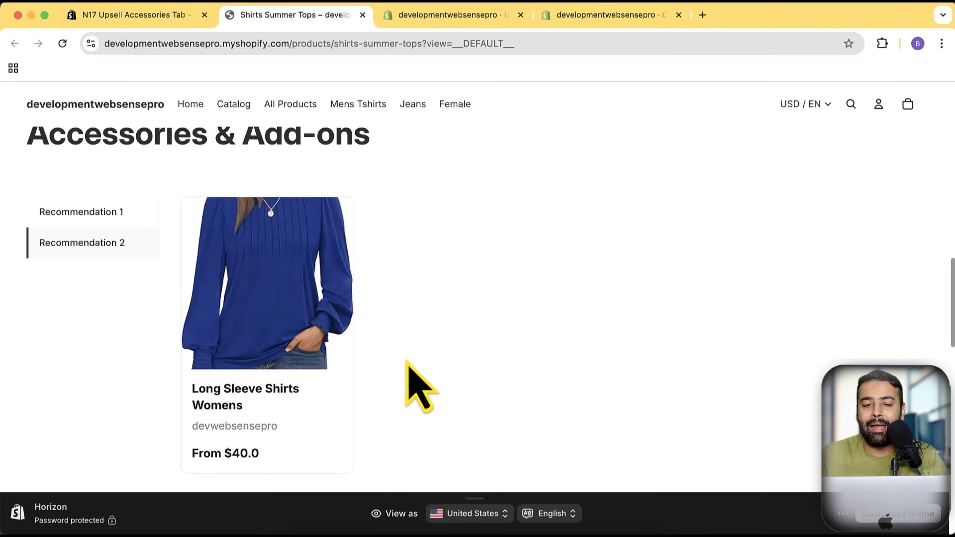
mouse_move(499, 55)
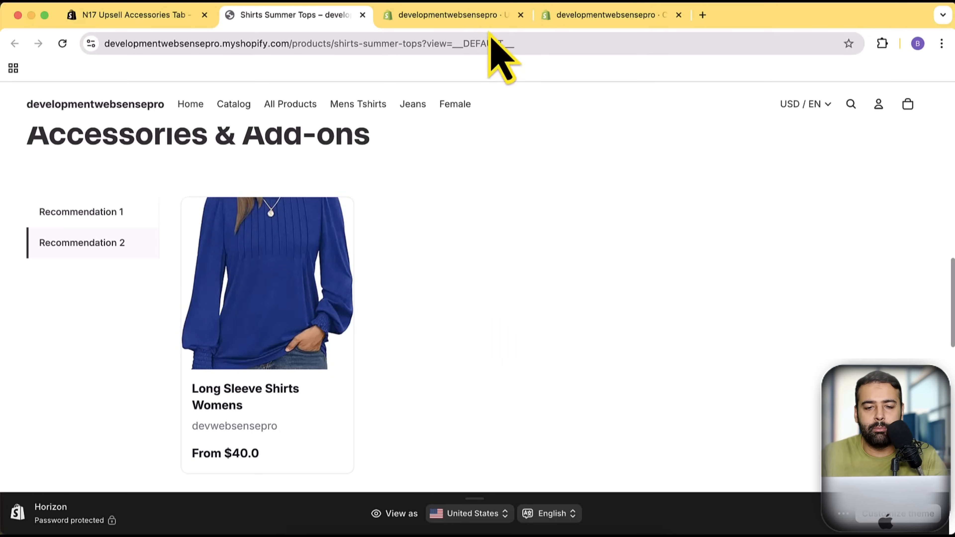
Add the 'special' tag to the navy shorts product and save it
click(449, 14)
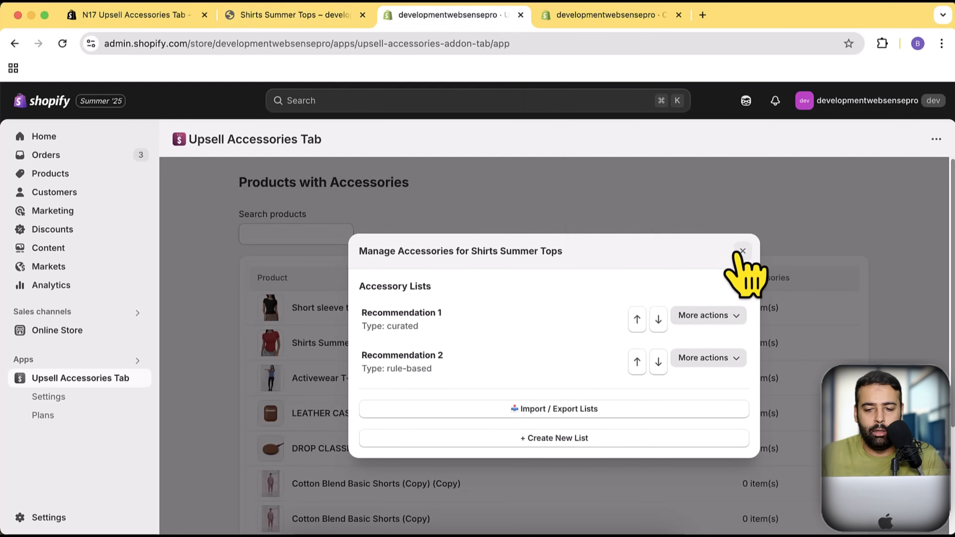
click(742, 251)
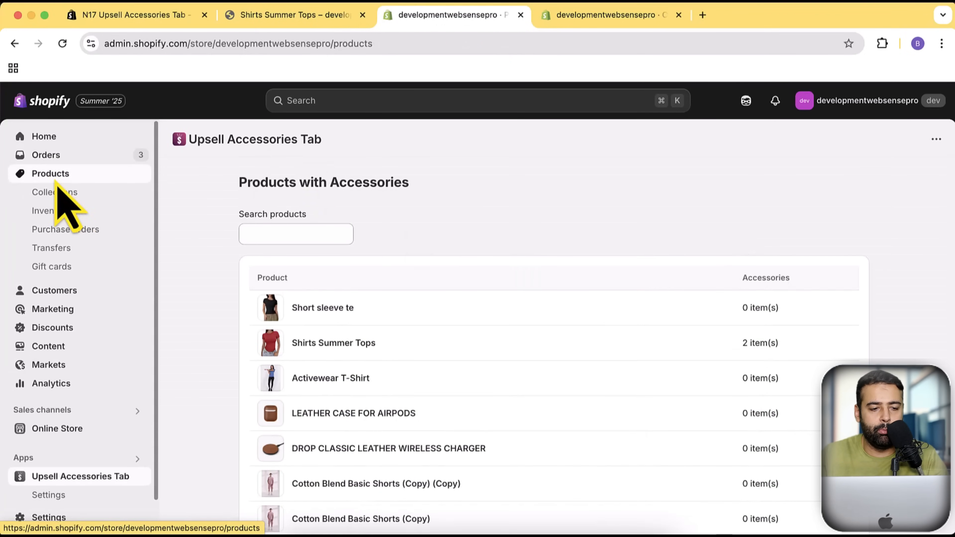
click(50, 174)
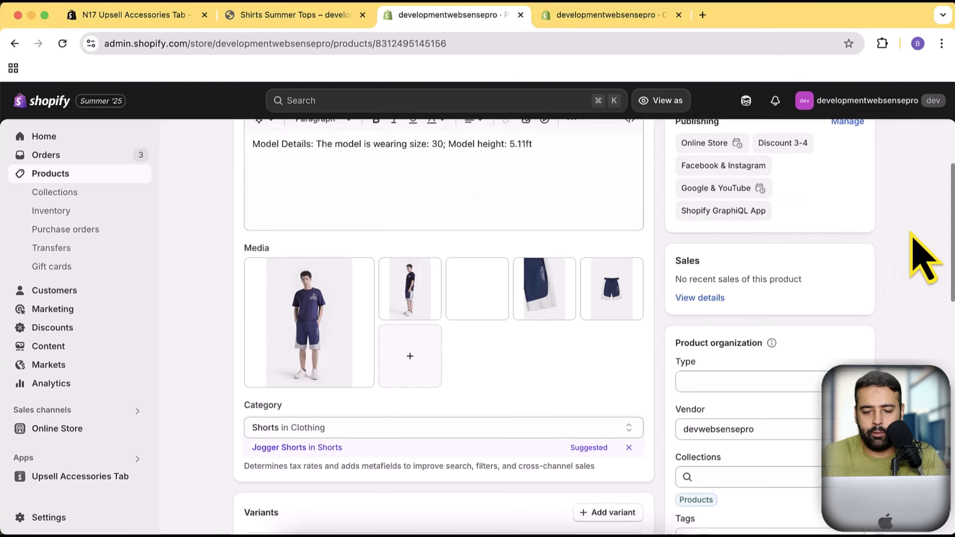
click(768, 332)
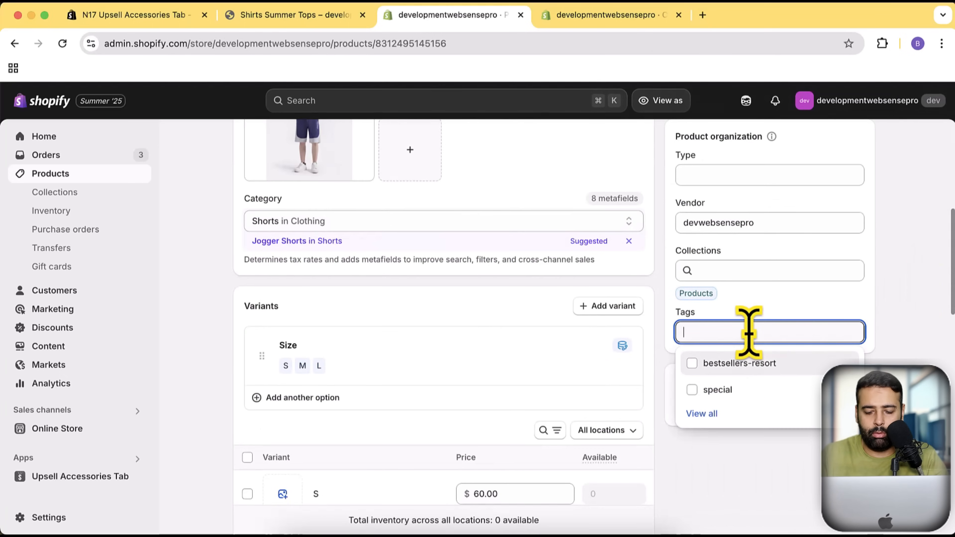
text(special)
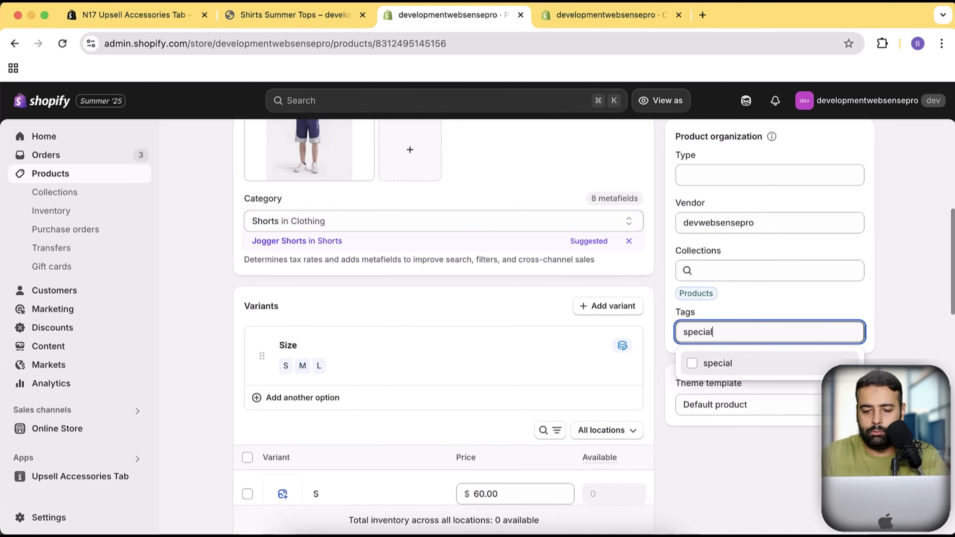
click(692, 363)
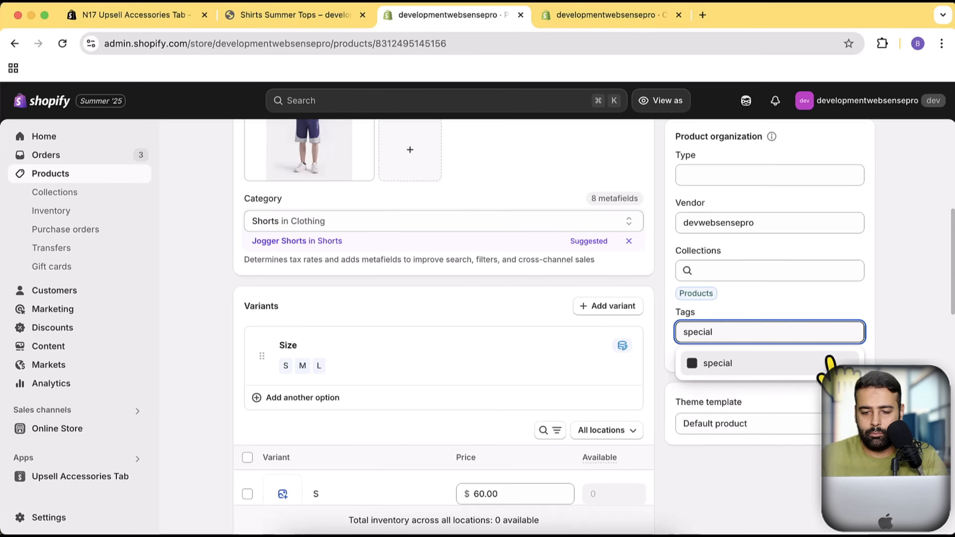
click(718, 363)
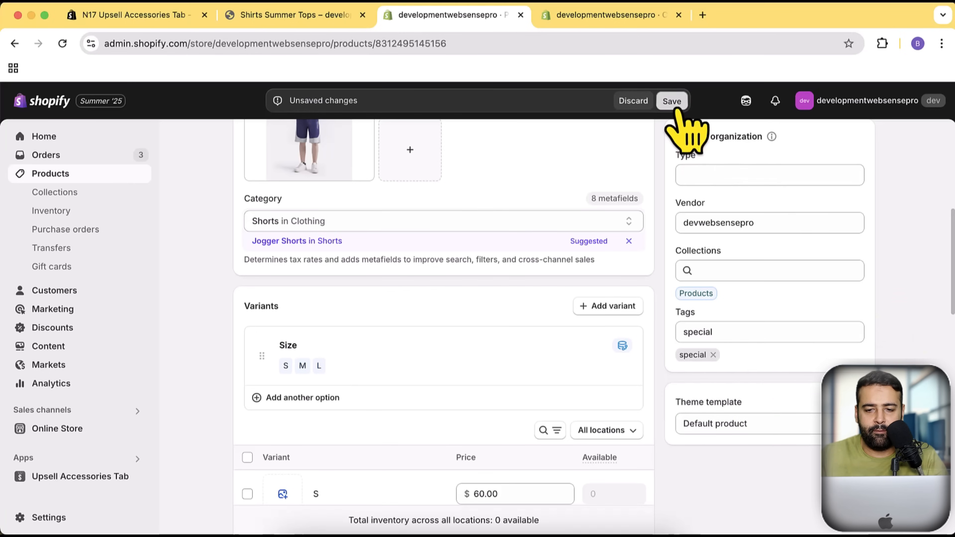
click(671, 100)
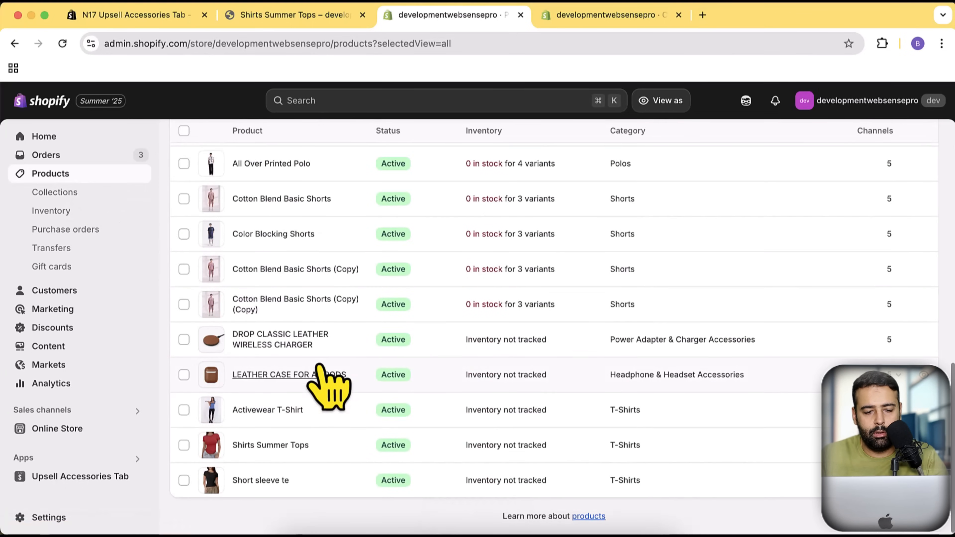
mouse_move(267, 410)
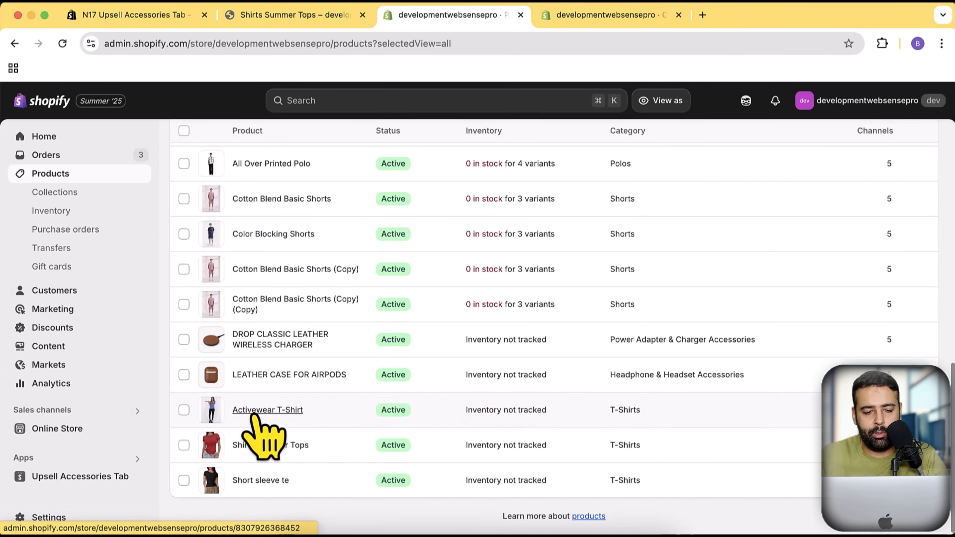
Add the 'special' tag to the Activewear T-Shirt and save it
click(266, 410)
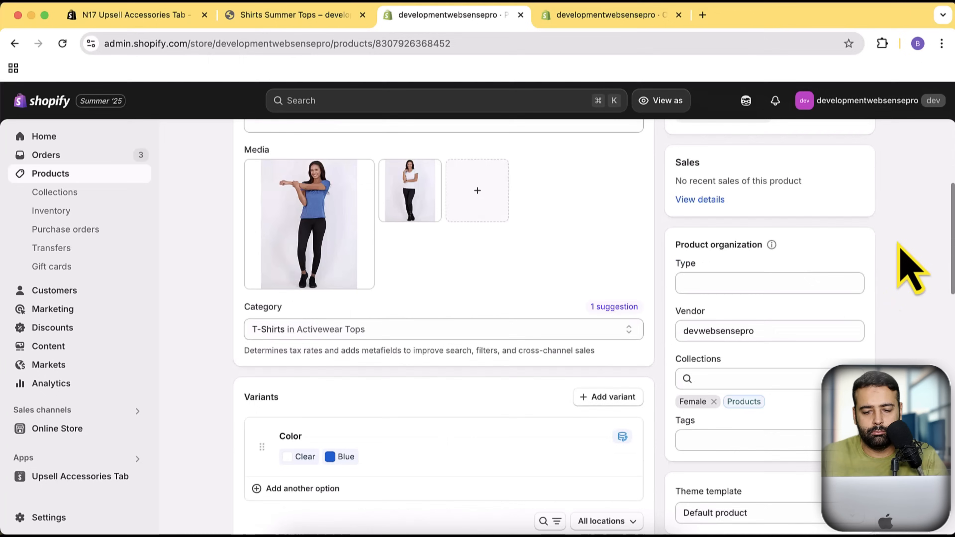
click(769, 384)
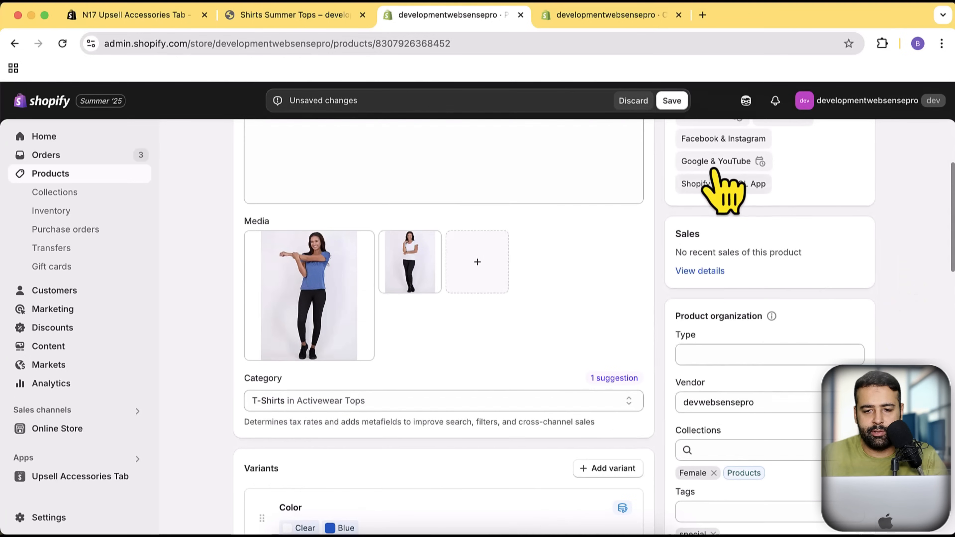
click(671, 101)
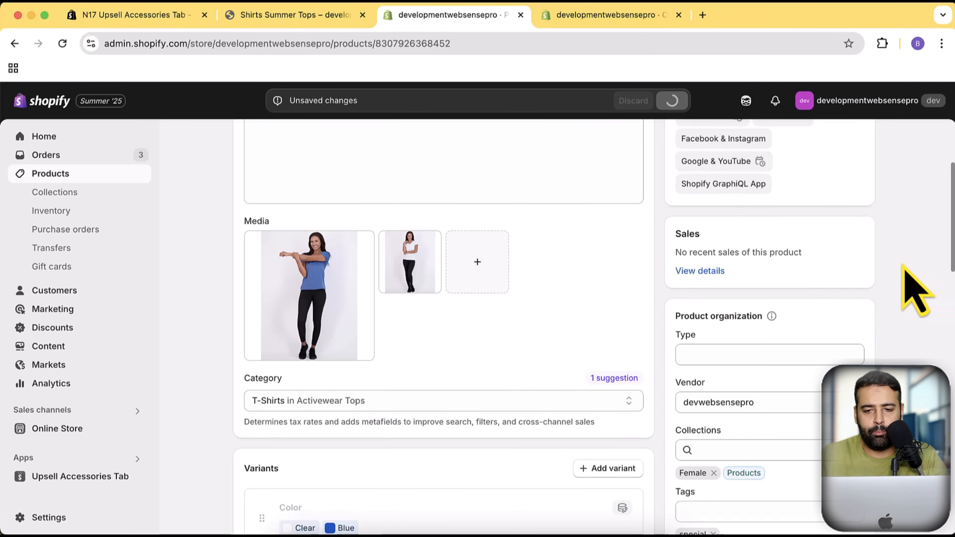
click(671, 100)
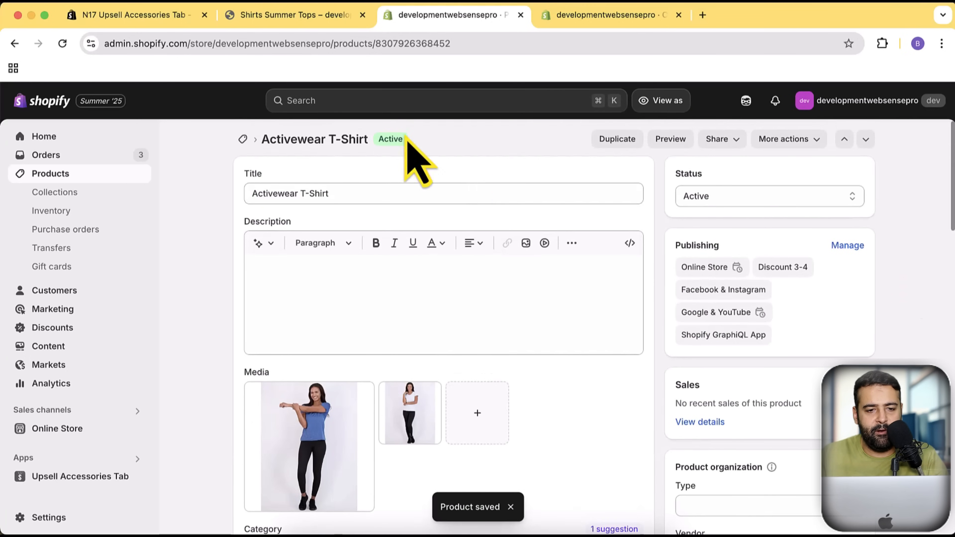
Confirm Recommendation 2 now lists Activewear T-Shirt, Color Blocking Shorts and Long Sleeve Shirts Womens
click(292, 14)
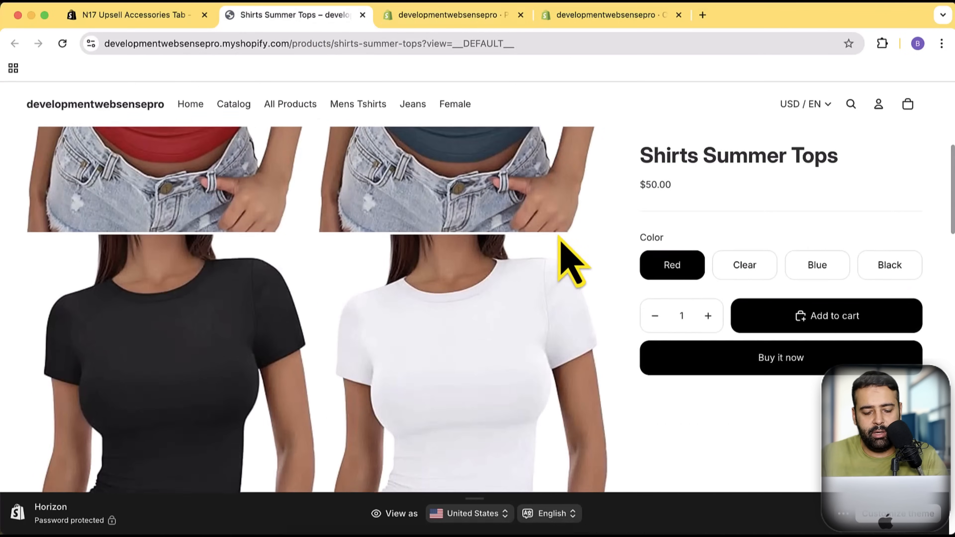
scroll(down, 3)
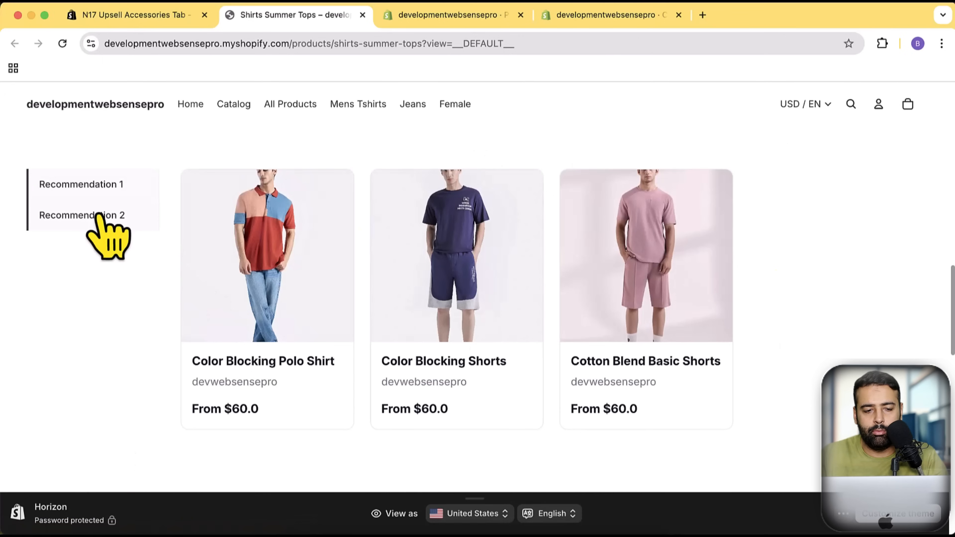
click(82, 215)
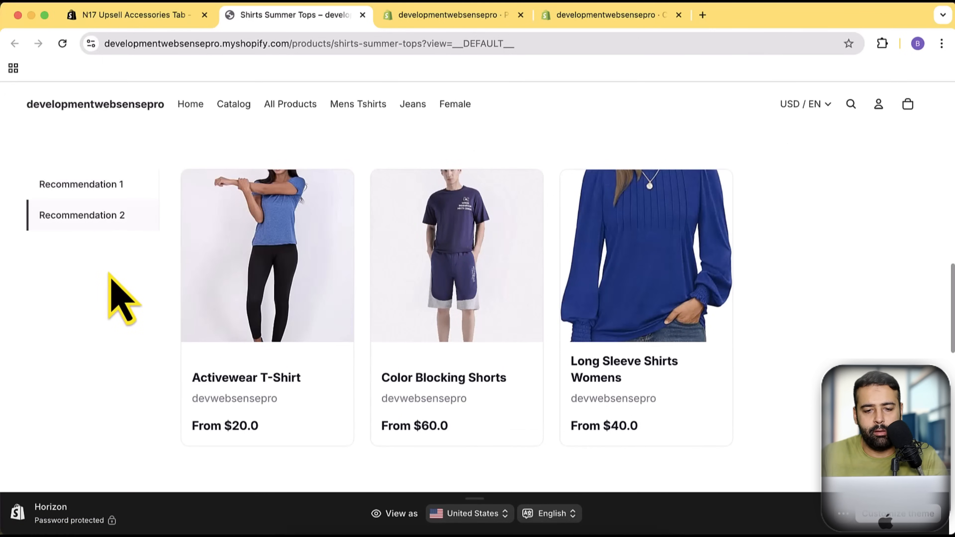
mouse_move(801, 323)
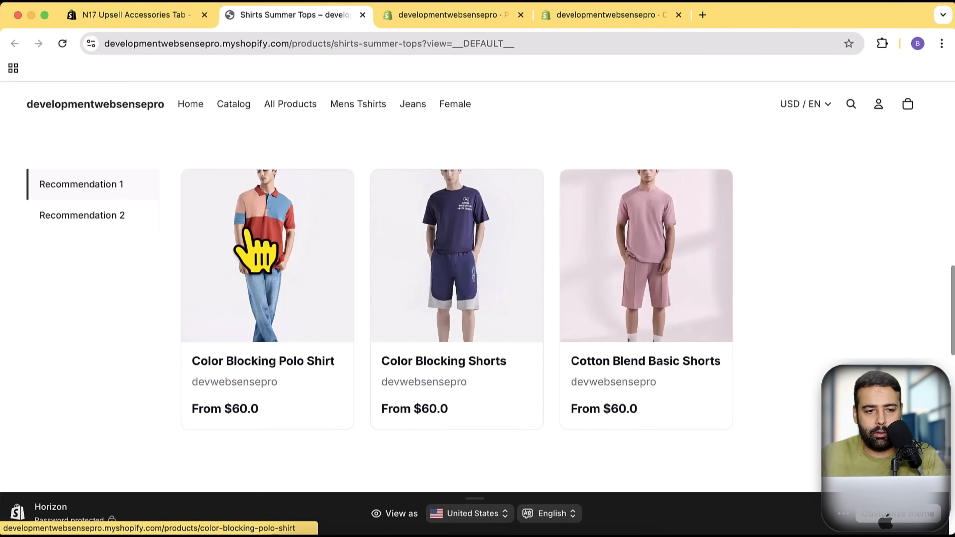
mouse_move(676, 195)
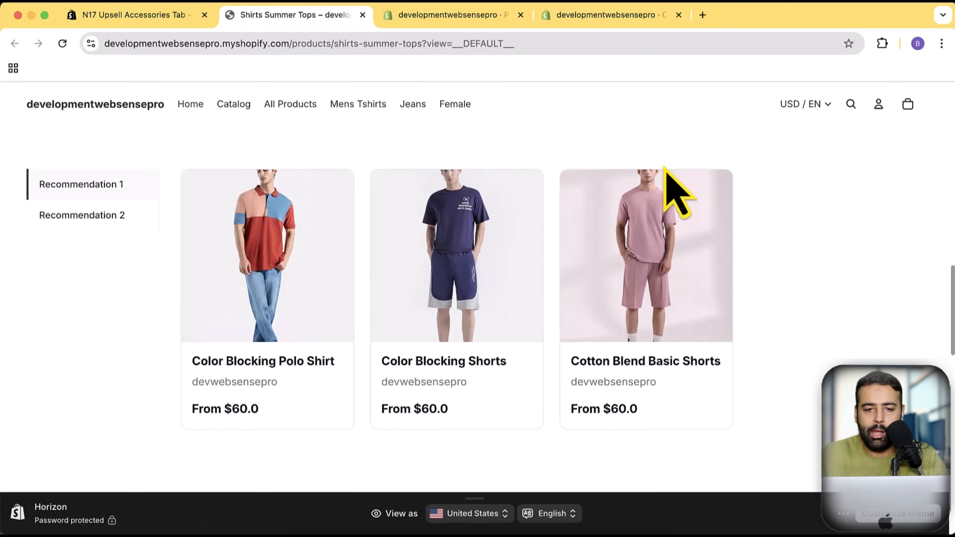
Return to the Upsell Accessories Tab app's products-with-accessories list, Shirts Summer Tops showing 2 items
click(451, 14)
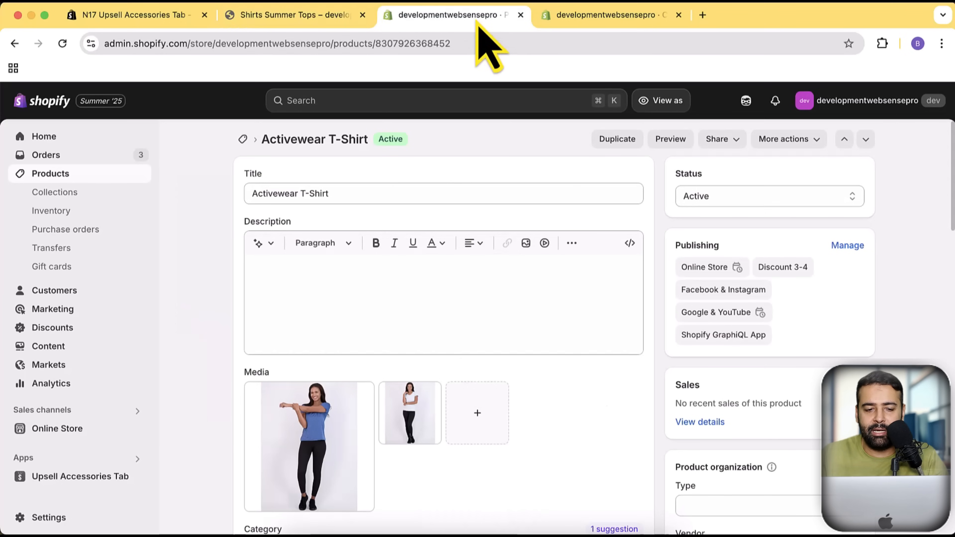
click(603, 14)
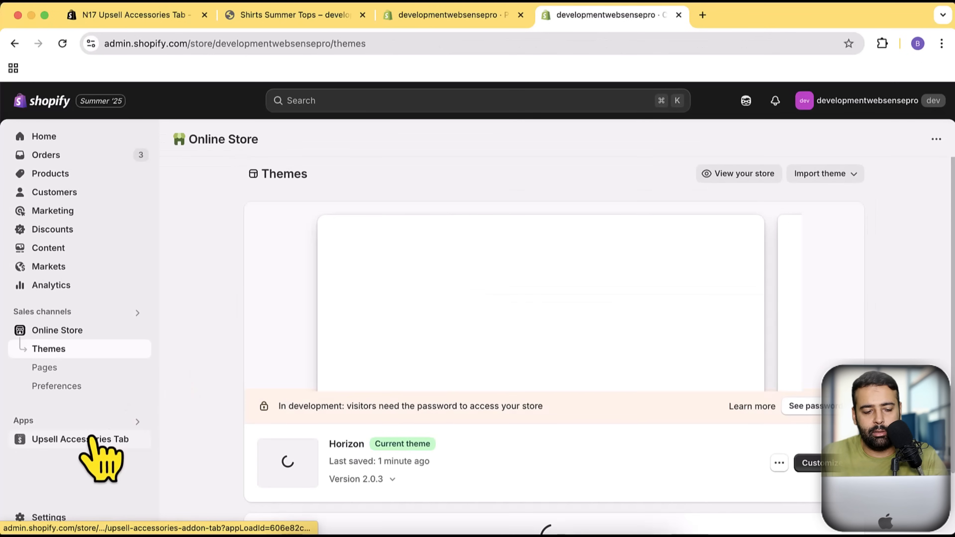
click(79, 439)
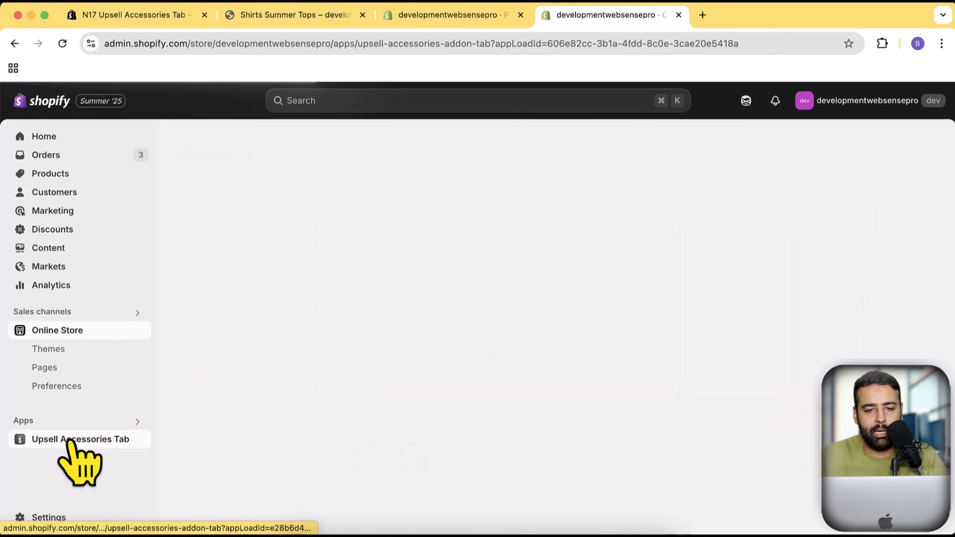
click(80, 440)
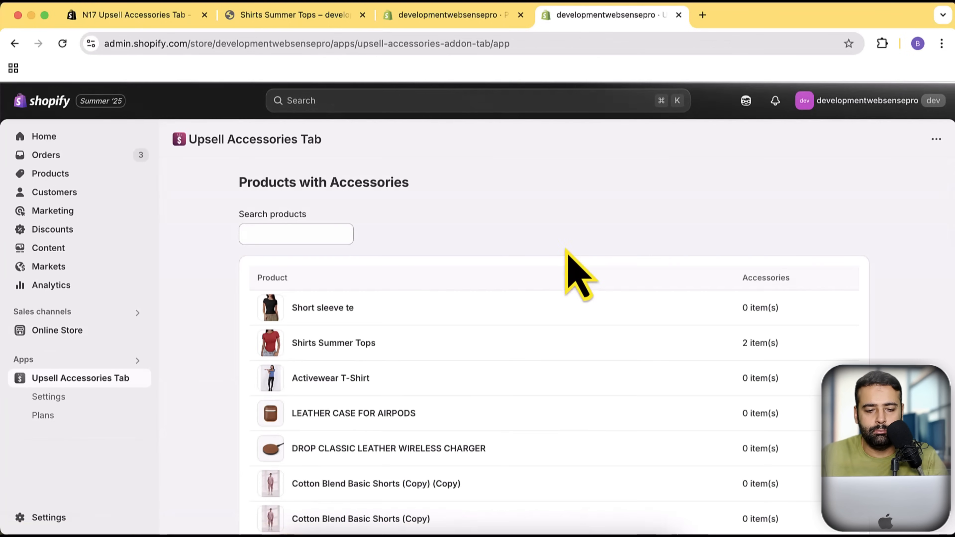
scroll(down, 3)
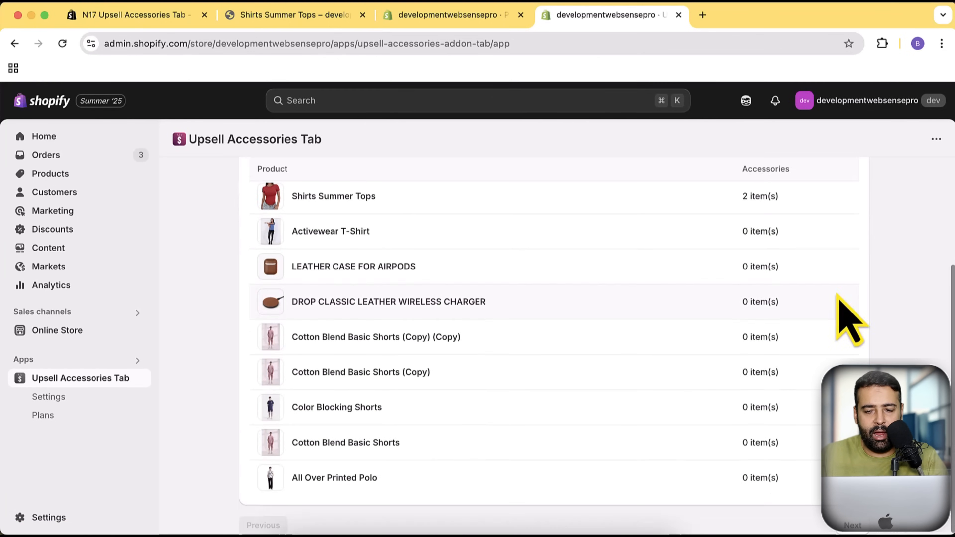
mouse_move(48, 397)
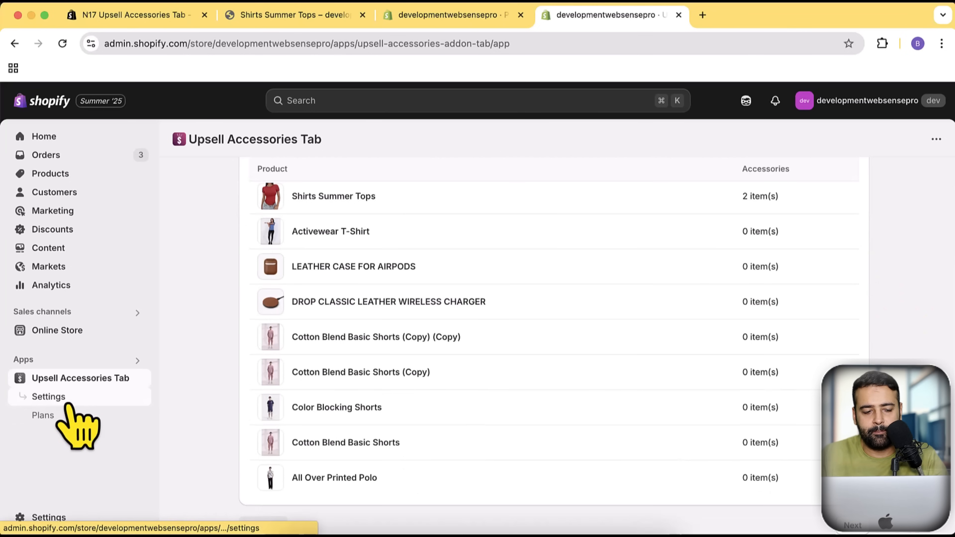
Apply the Image Overlay product card template preset in the app settings and save
click(49, 396)
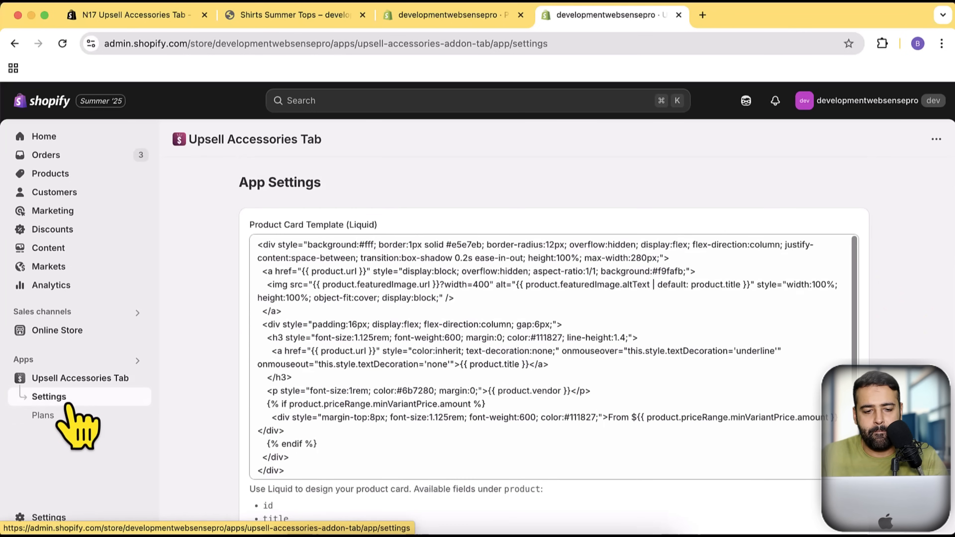
scroll(down, 3)
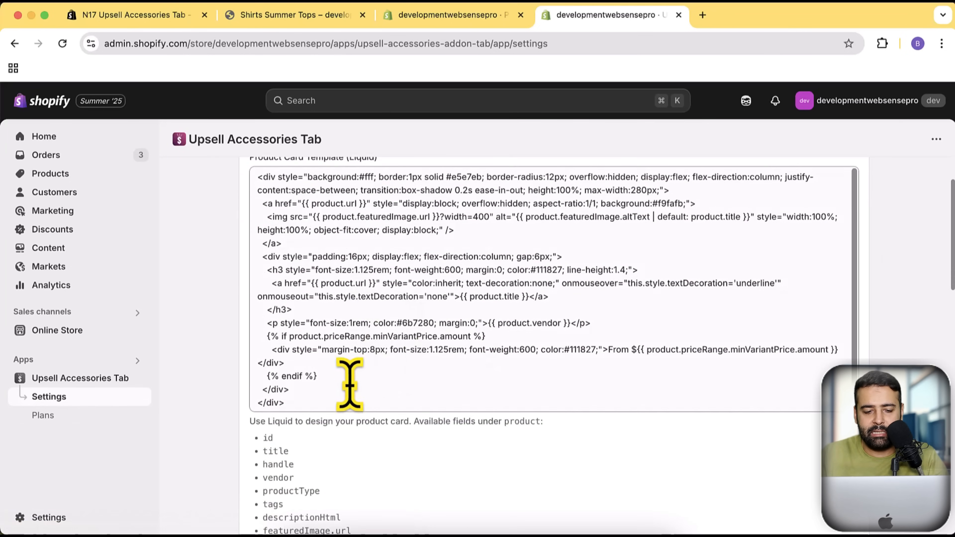
scroll(down, 3)
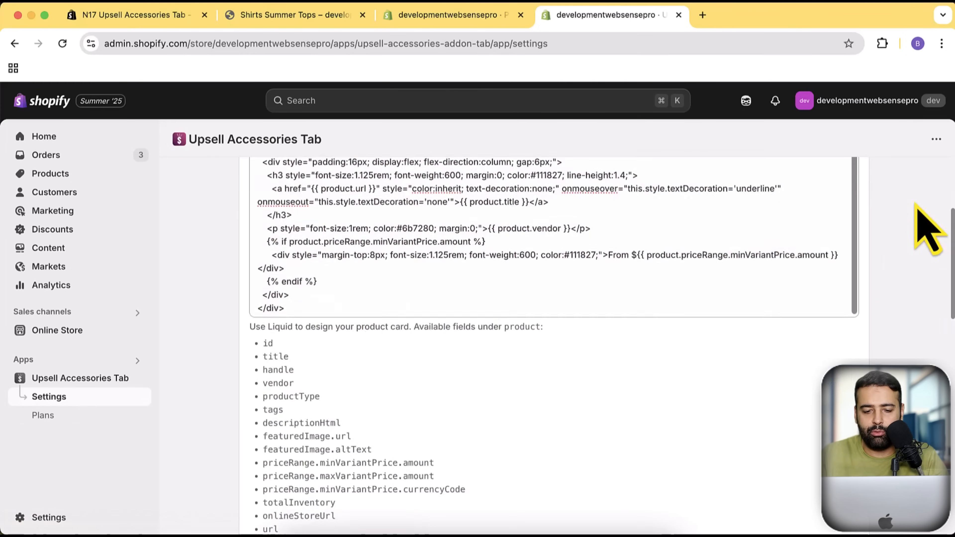
scroll(down, 3)
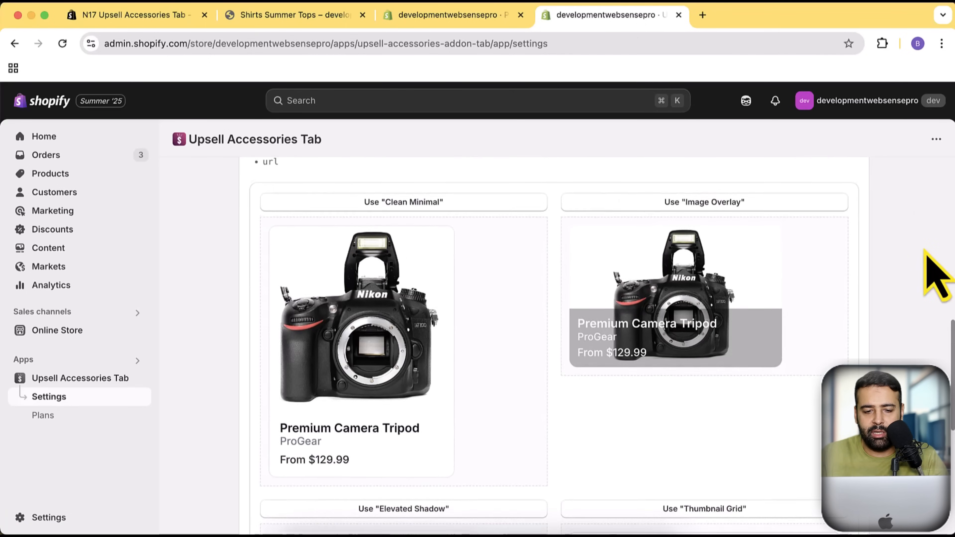
scroll(down, 3)
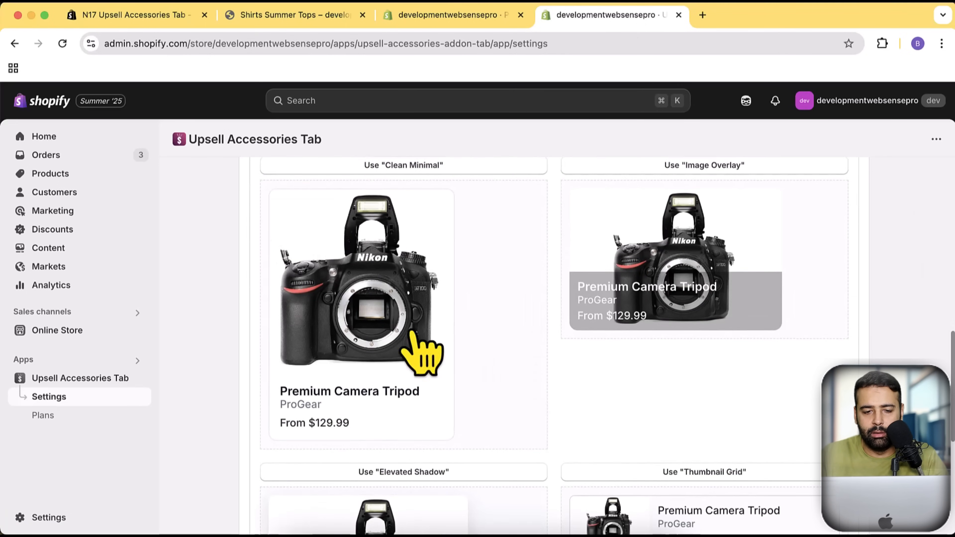
mouse_move(434, 192)
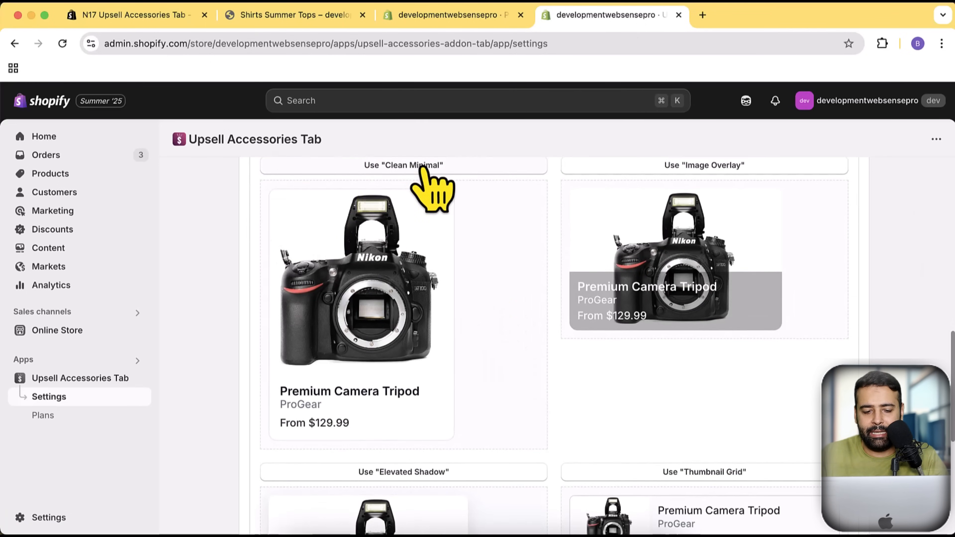
mouse_move(643, 204)
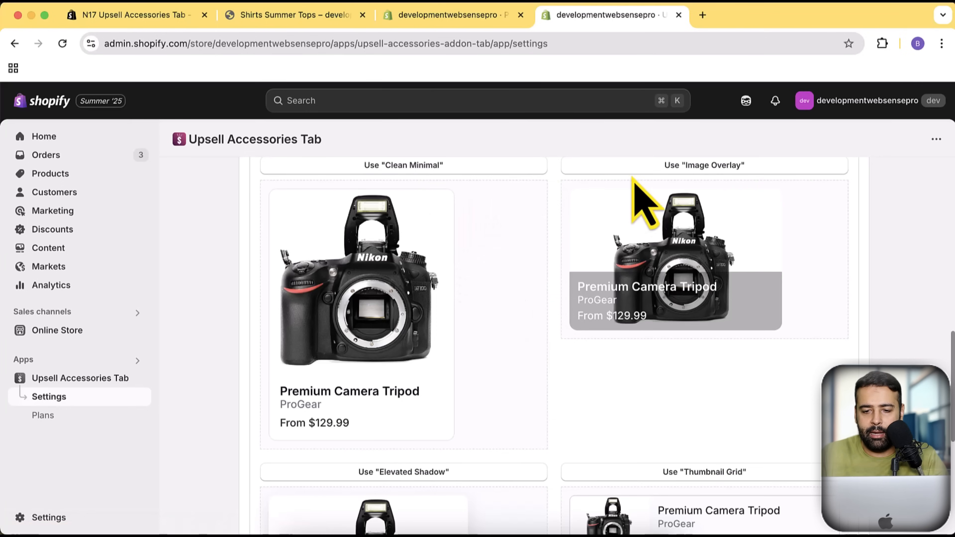
scroll(down, 3)
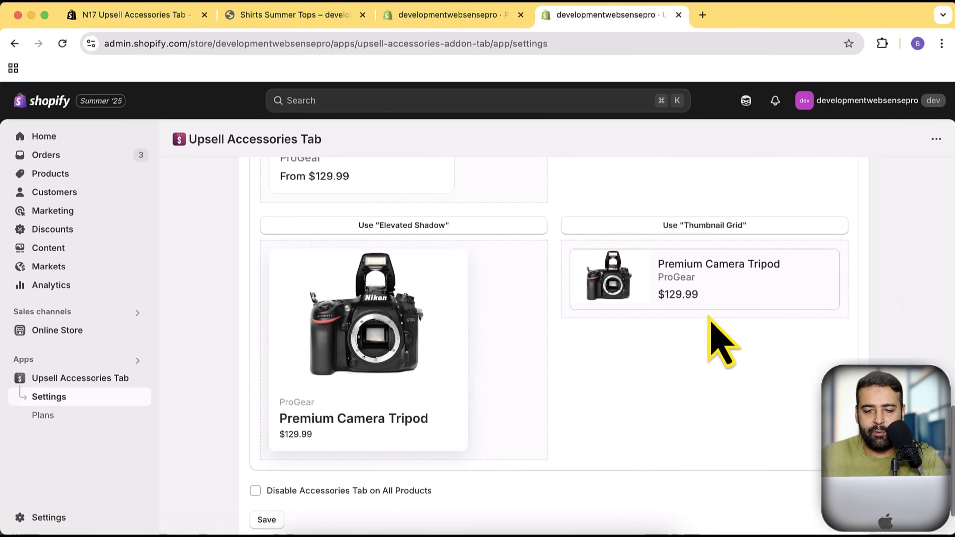
mouse_move(453, 335)
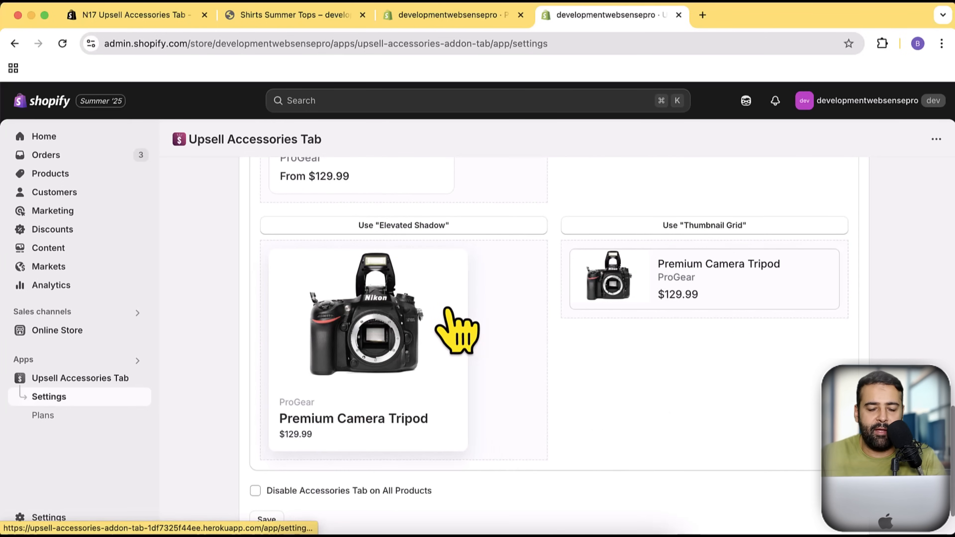
scroll(up, 3)
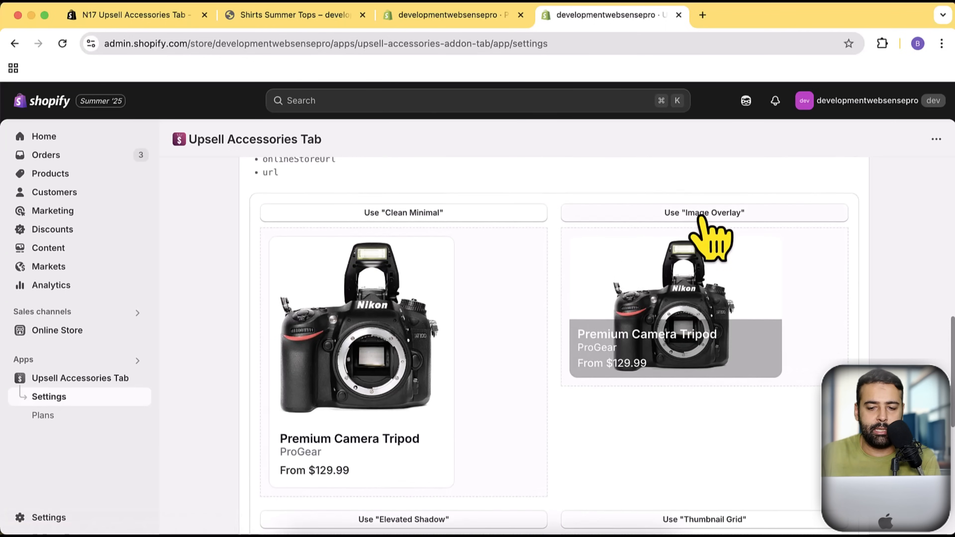
scroll(down, 3)
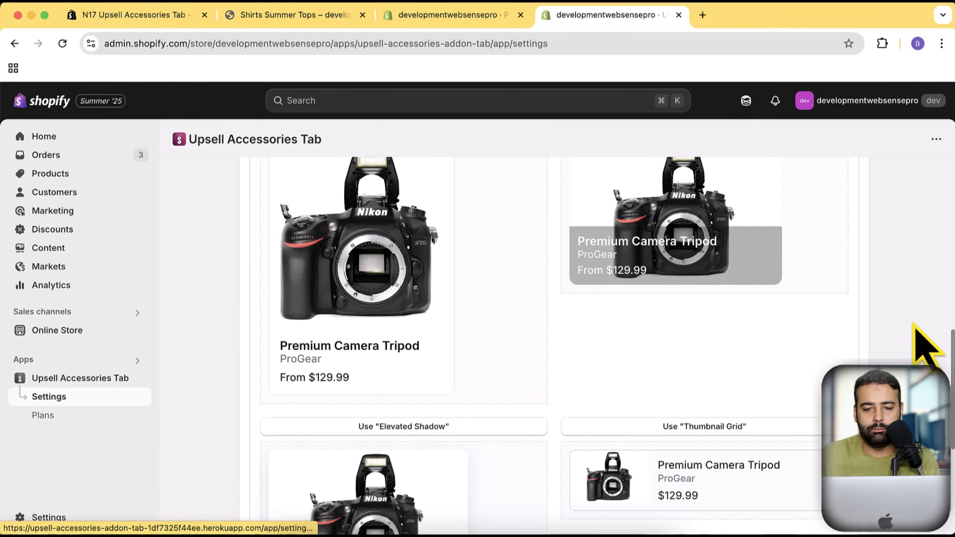
scroll(down, 3)
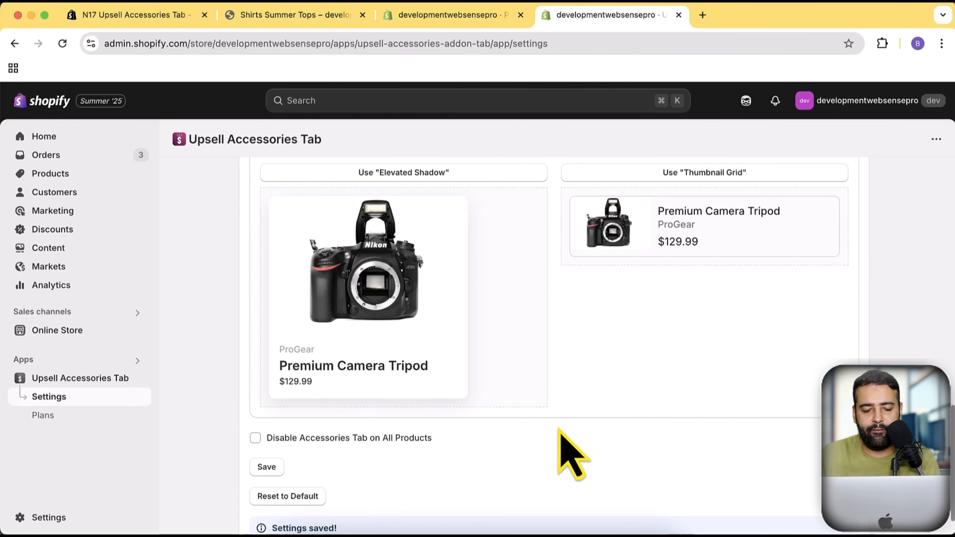
mouse_move(329, 55)
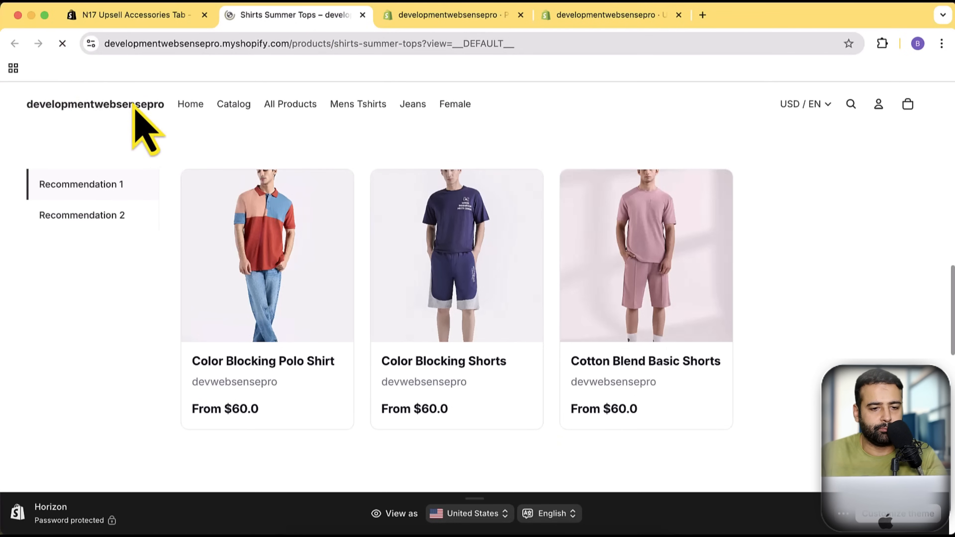
Reload Shirts Summer Tops to see image-overlay cards and check Recommendation 2's products
click(62, 43)
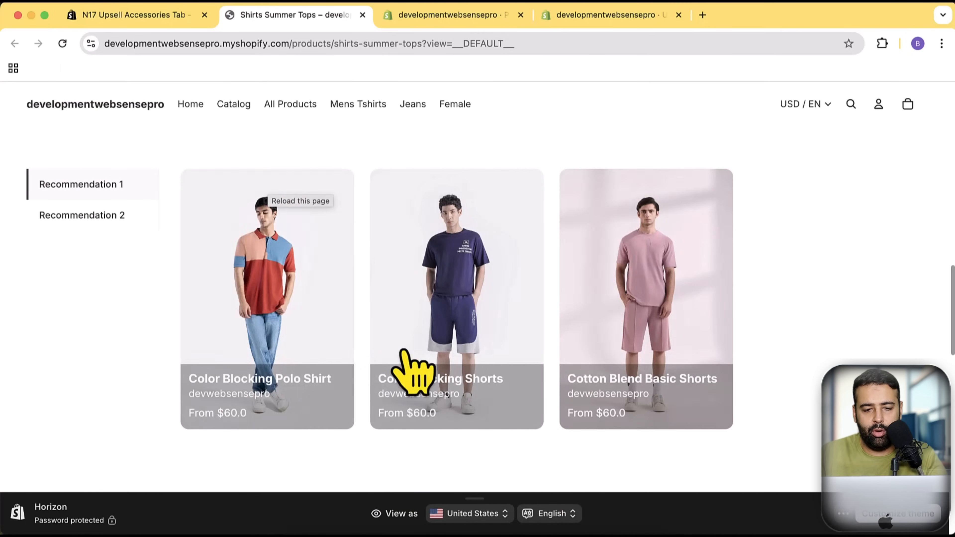
click(609, 14)
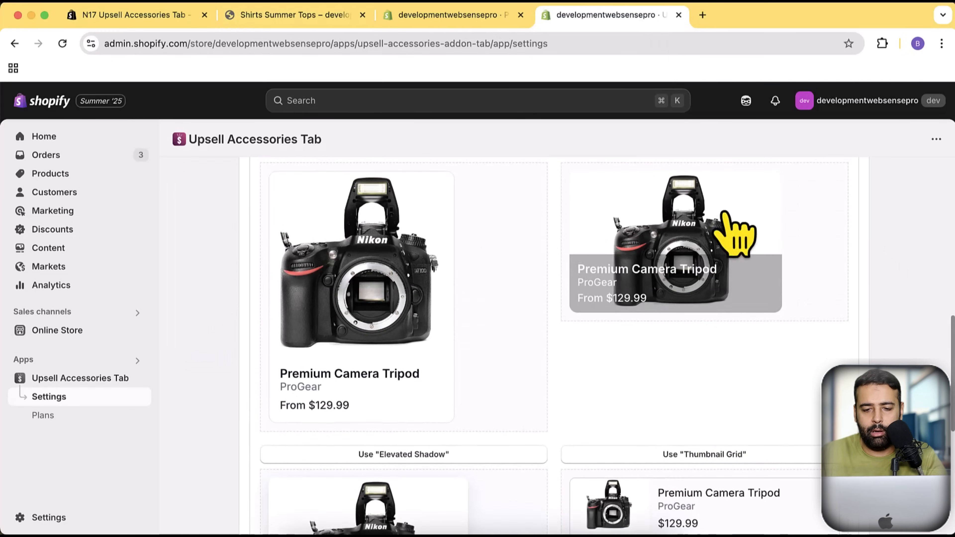
click(296, 15)
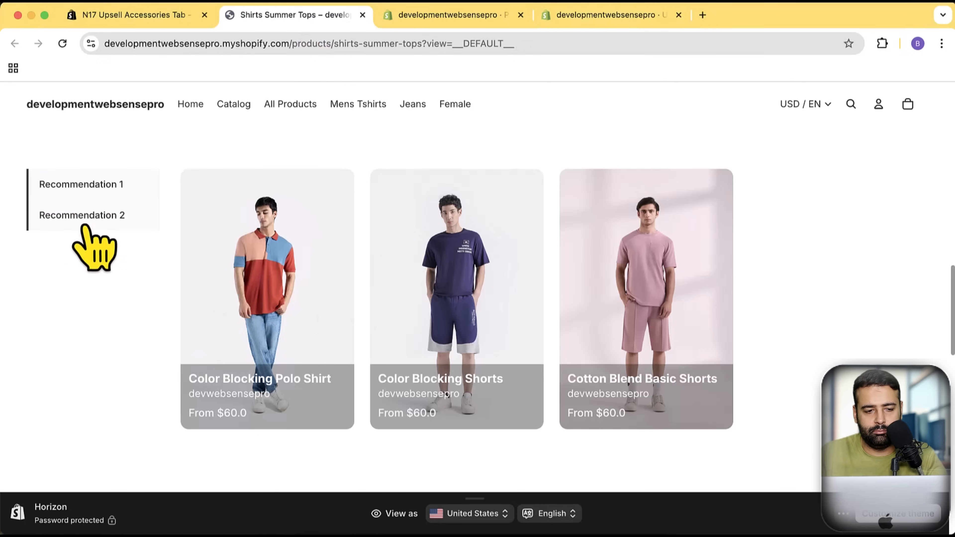
click(81, 215)
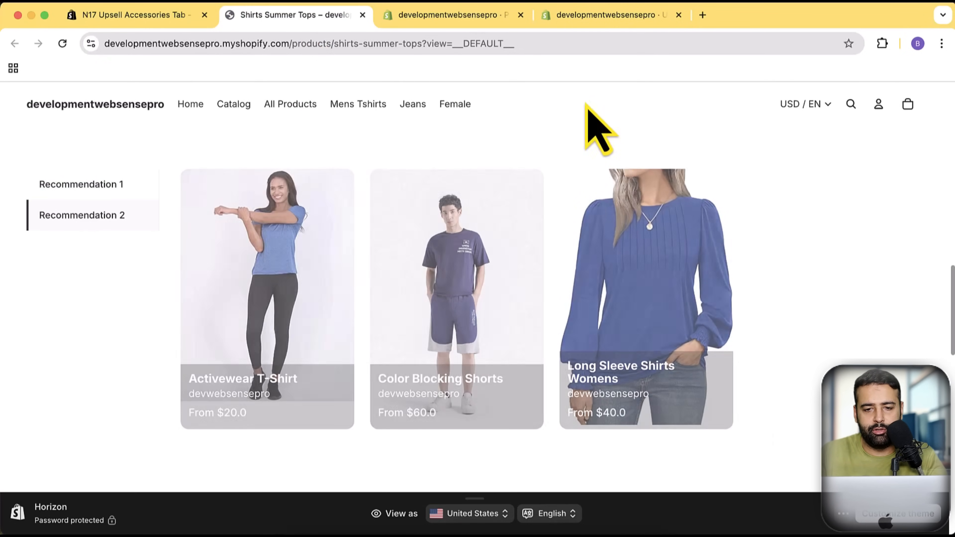
click(609, 15)
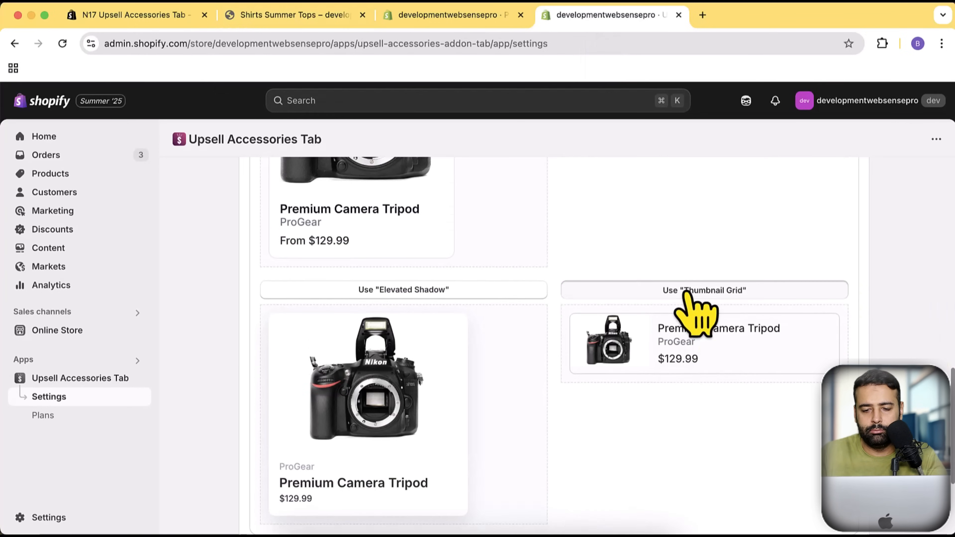
Save the Thumbnail Grid preset and confirm the storefront tabs show thumbnail cards
scroll(down, 3)
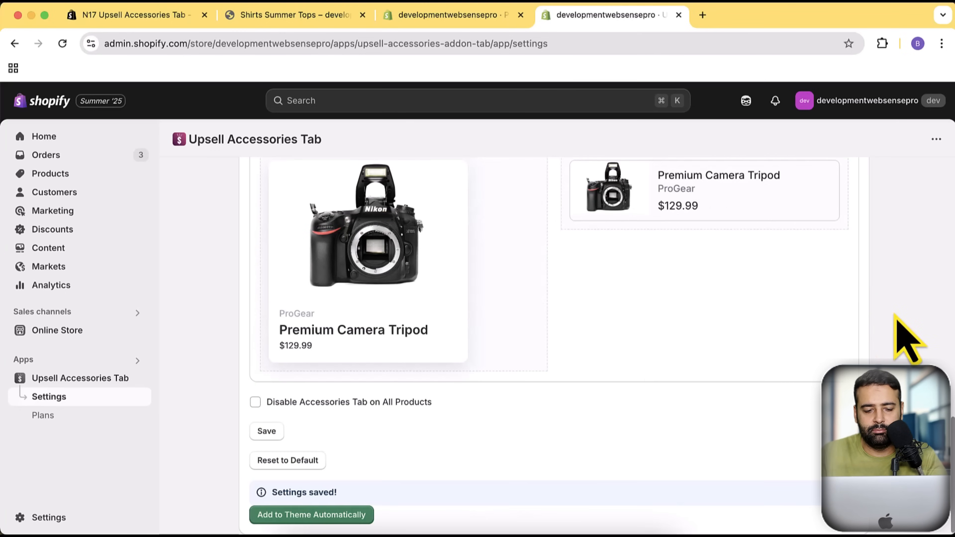
click(293, 15)
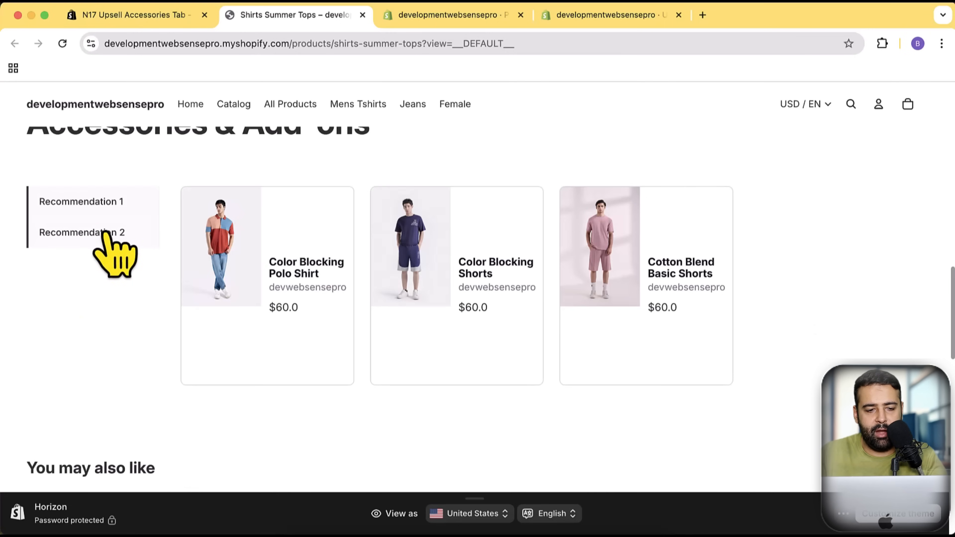
click(81, 233)
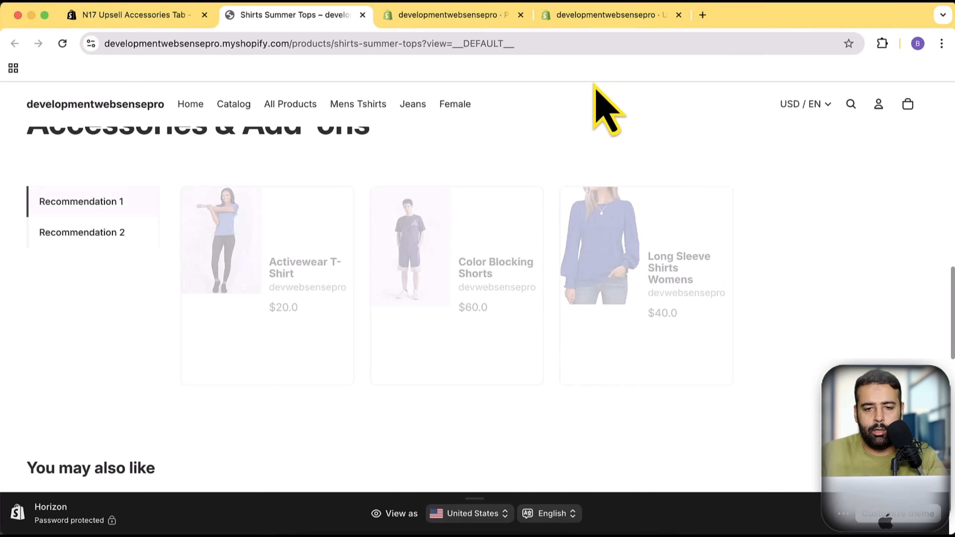
click(609, 15)
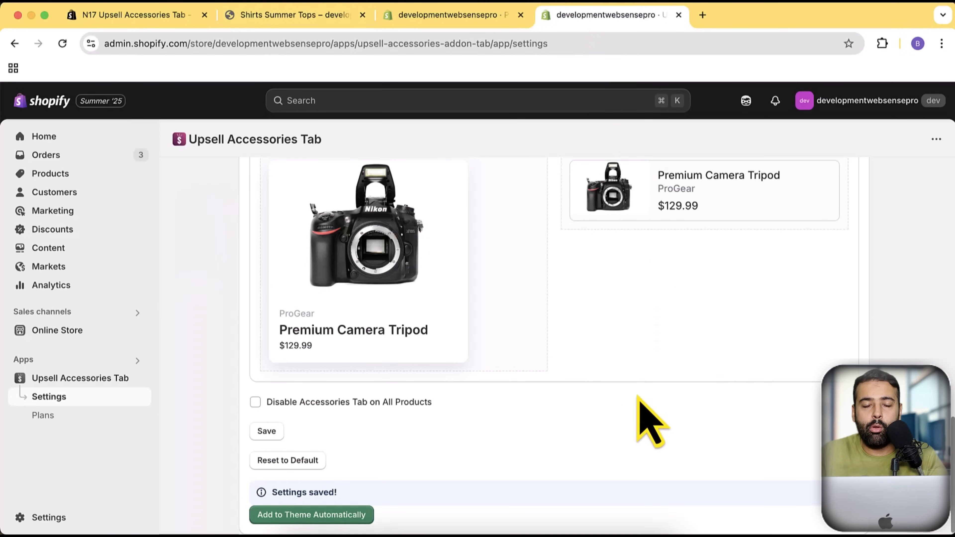
mouse_move(295, 426)
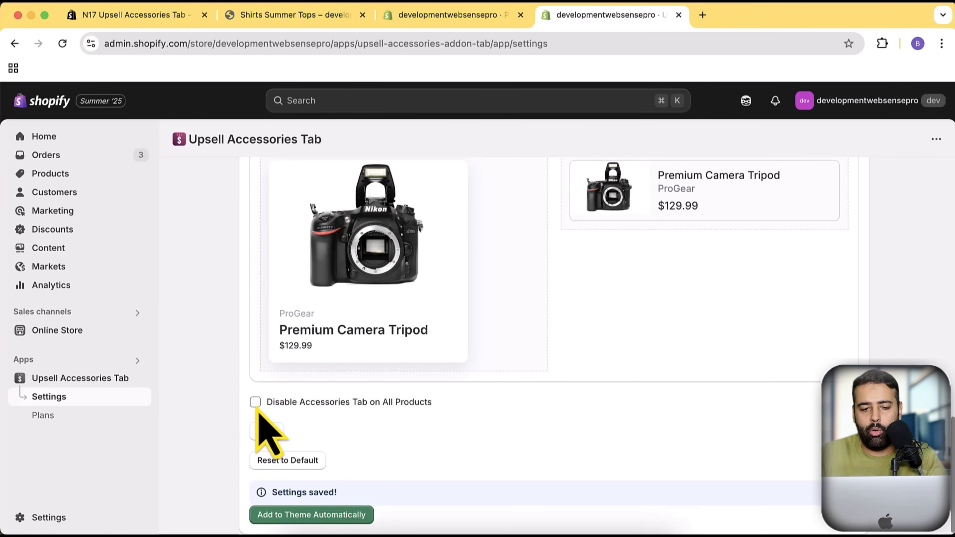
Review the Product Card Template code and load the Clean Minimal preset's Liquid markup
scroll(down, 3)
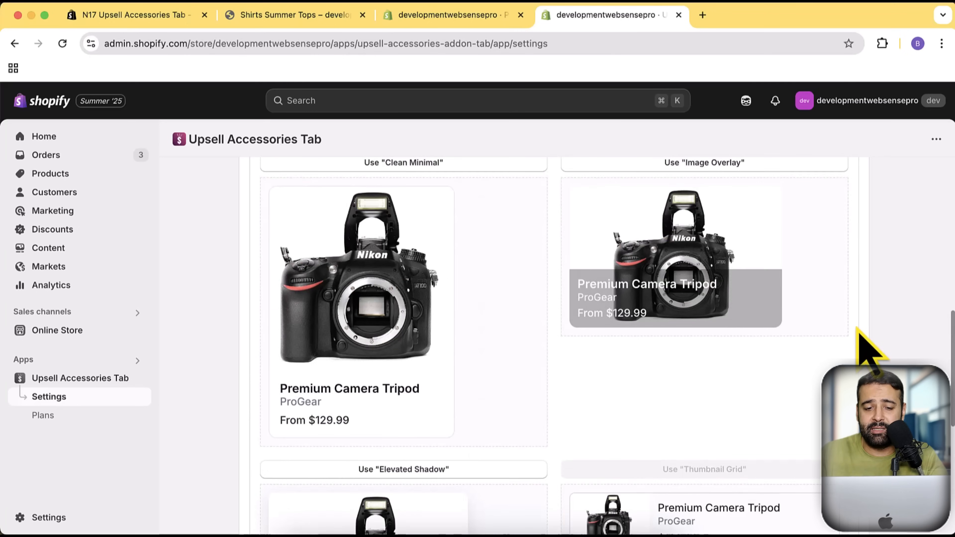
scroll(up, 3)
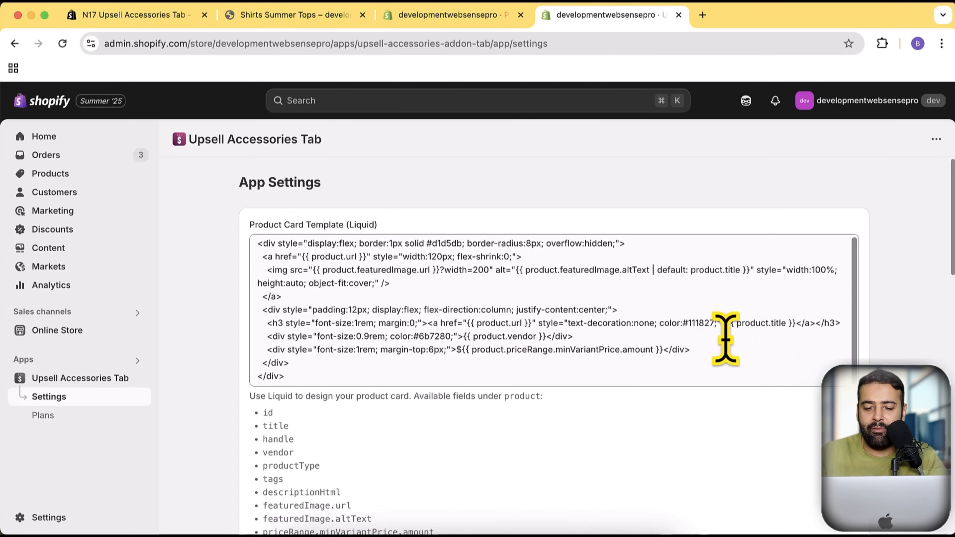
click(592, 287)
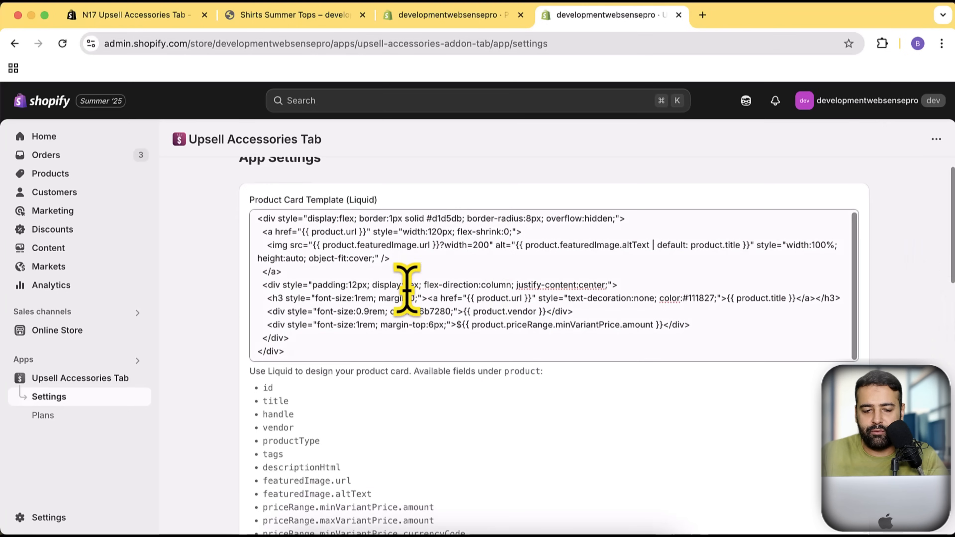
scroll(down, 3)
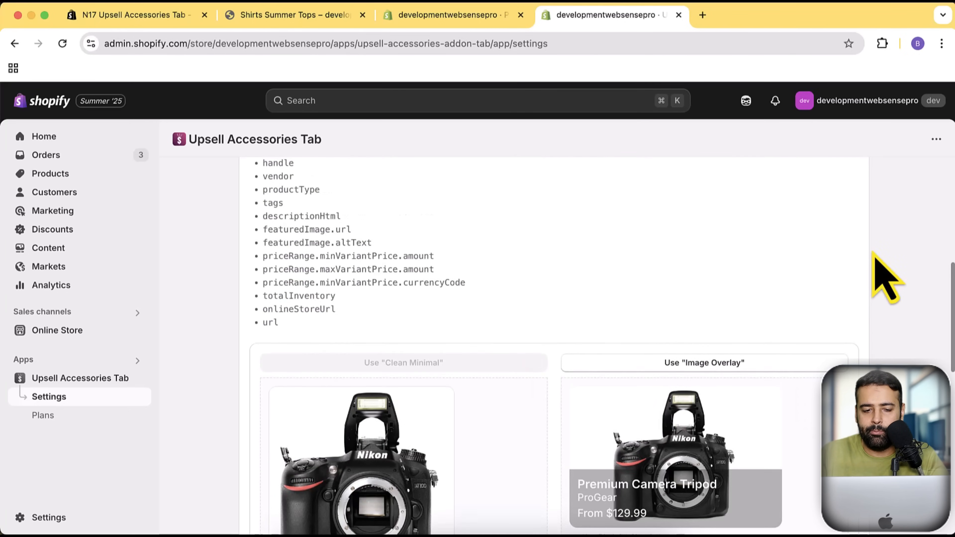
scroll(up, 3)
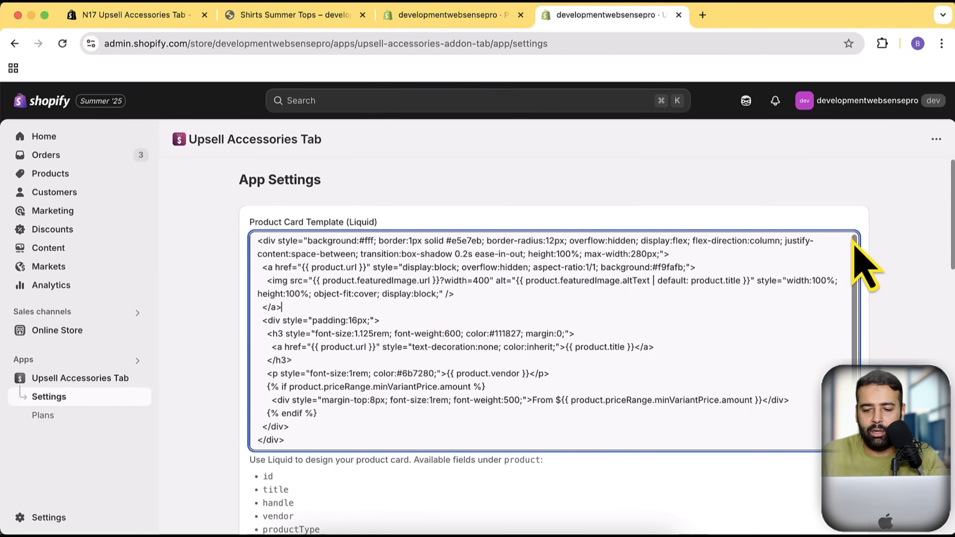
scroll(down, 3)
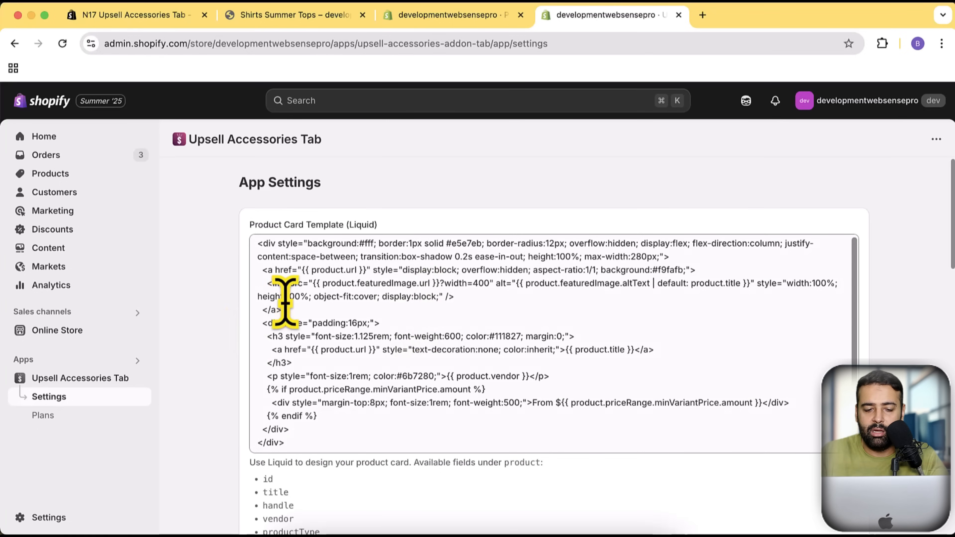
scroll(down, 3)
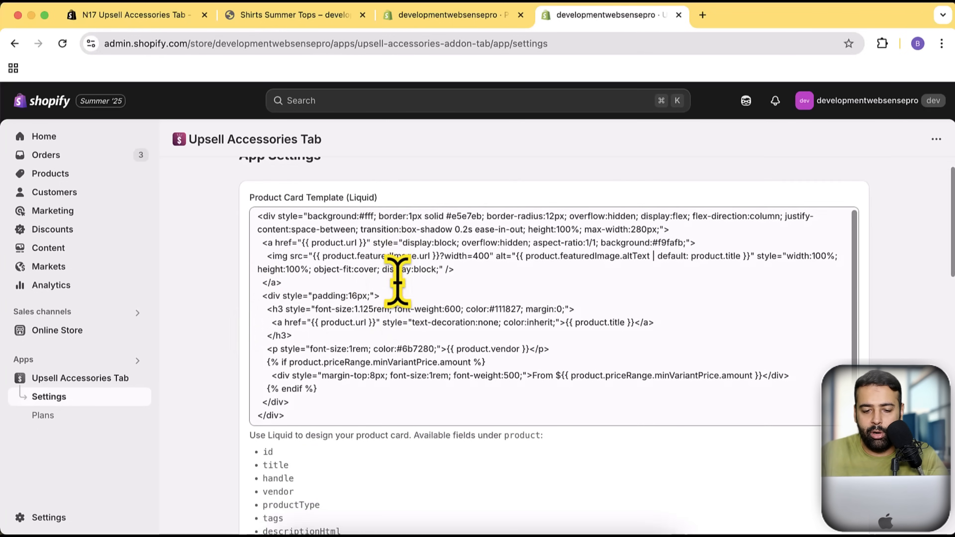
scroll(down, 3)
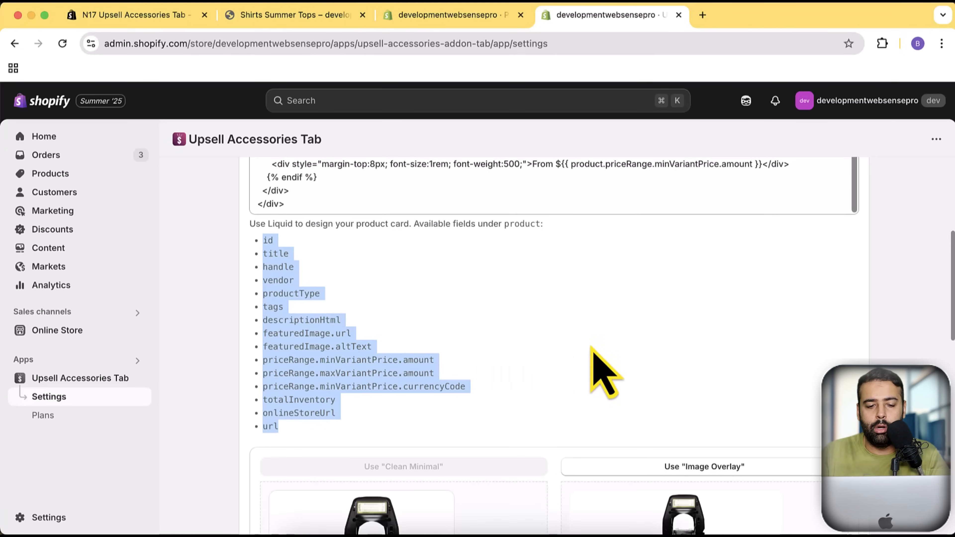
mouse_move(576, 342)
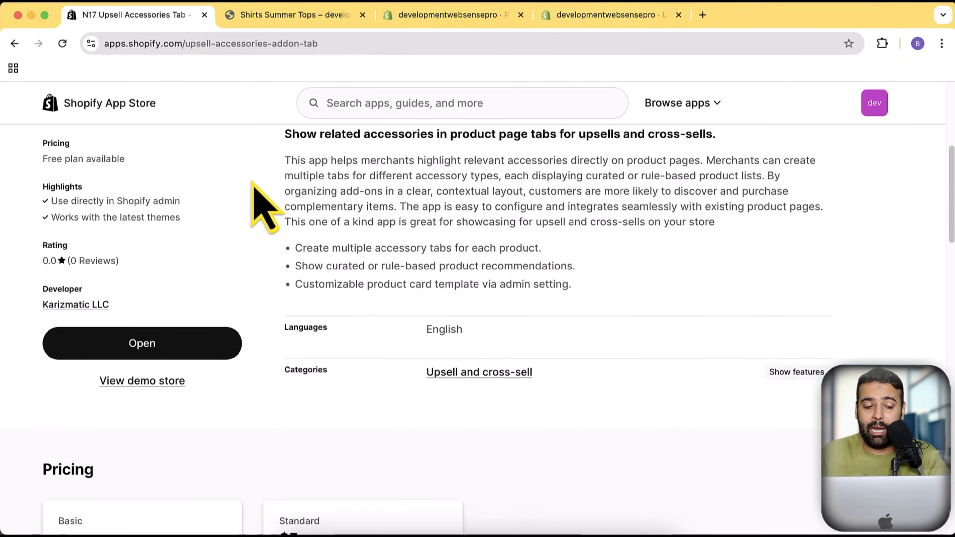
Review the Upsell Accessories Tab App Store listing, then return to the Shirts Summer Tops page
scroll(down, 3)
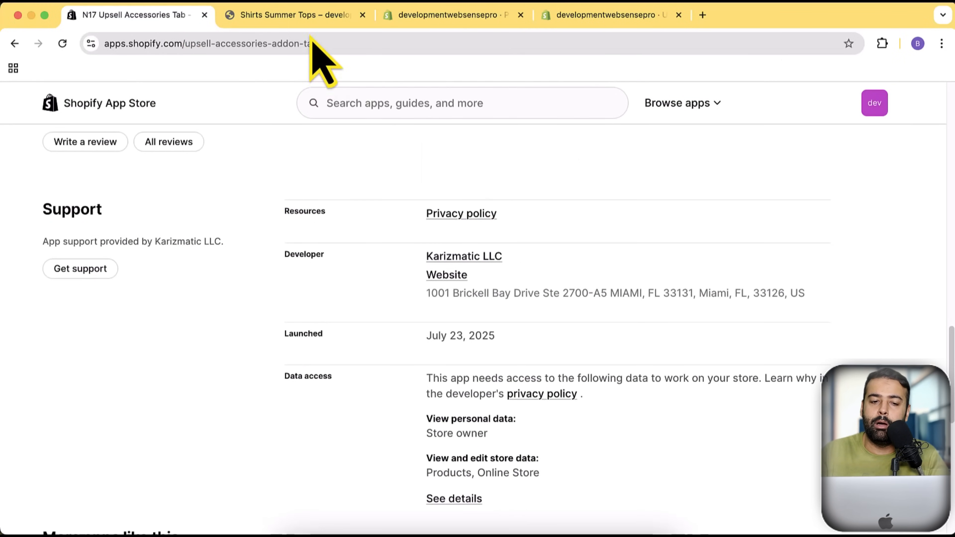
click(294, 14)
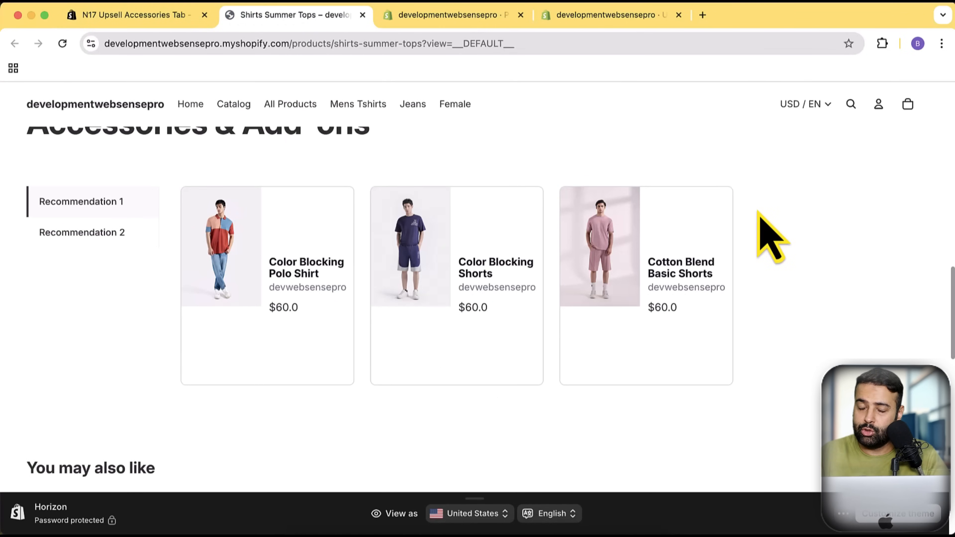